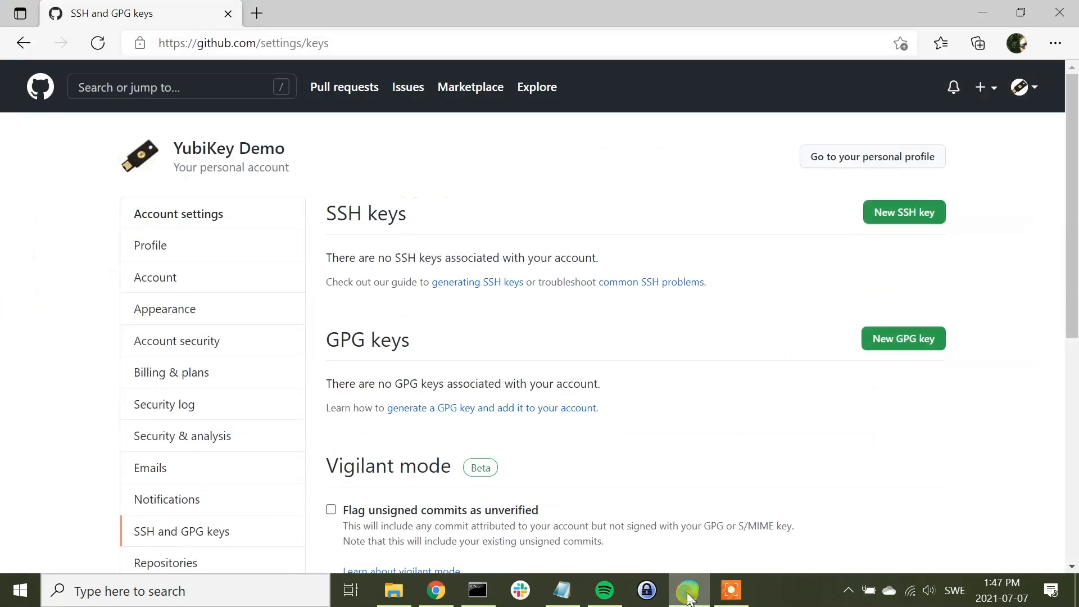
mouse_move(556, 365)
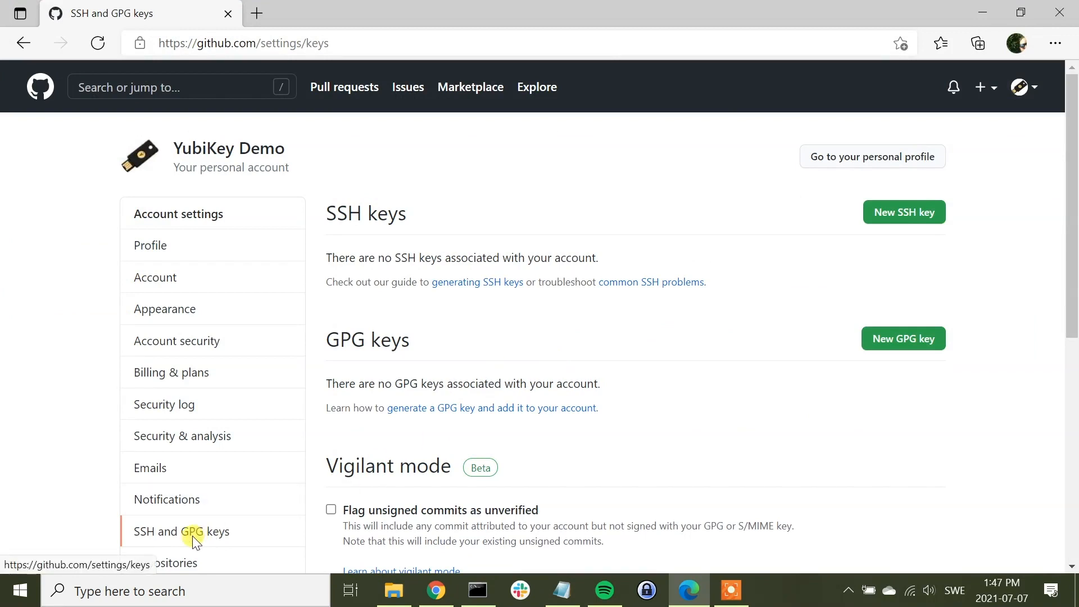
mouse_move(222, 541)
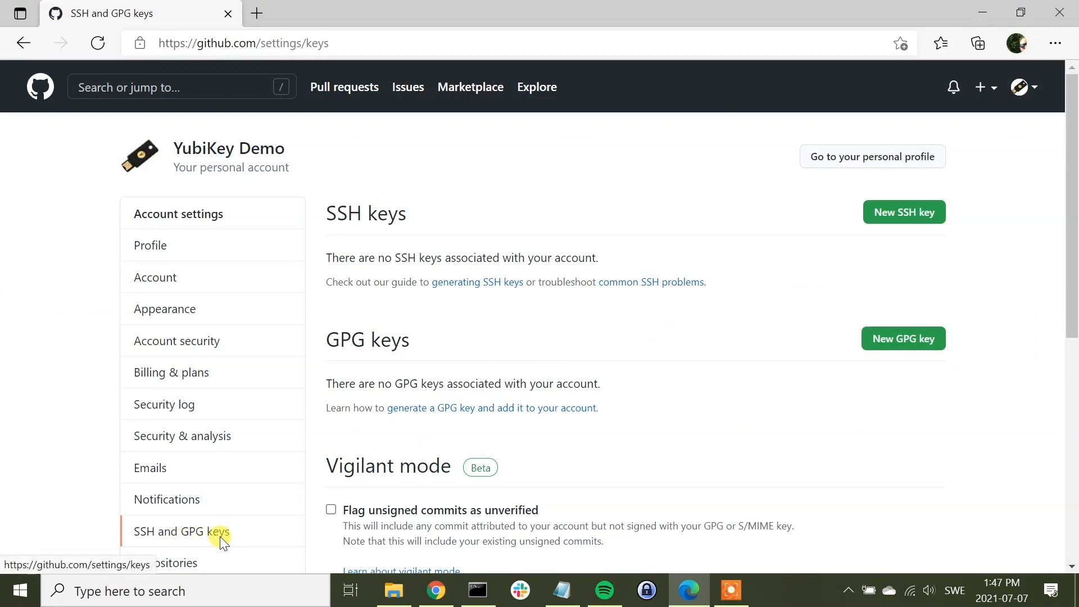
mouse_move(791, 208)
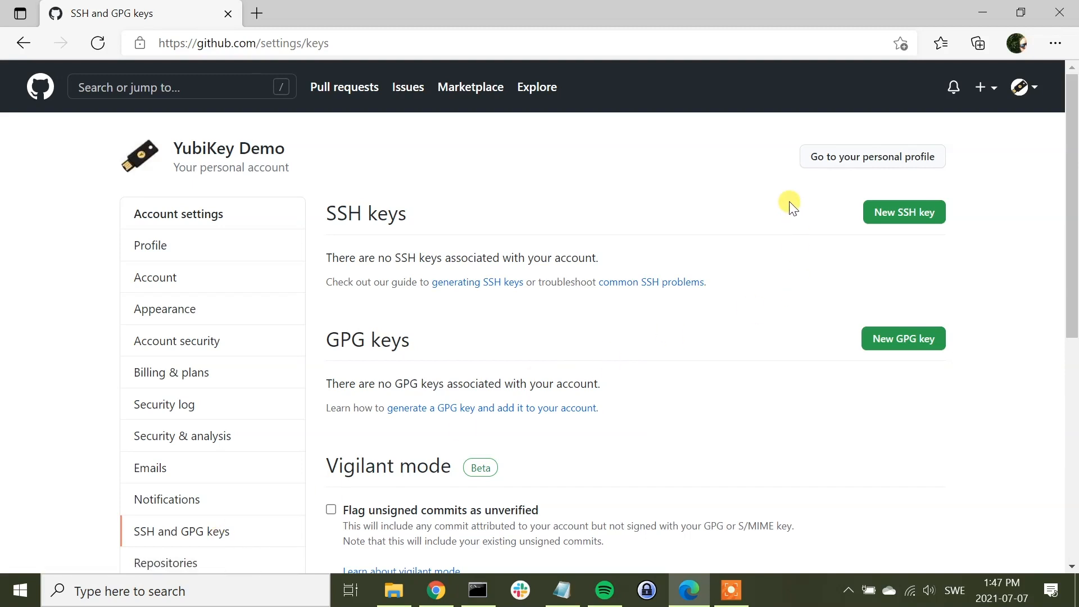
mouse_move(757, 328)
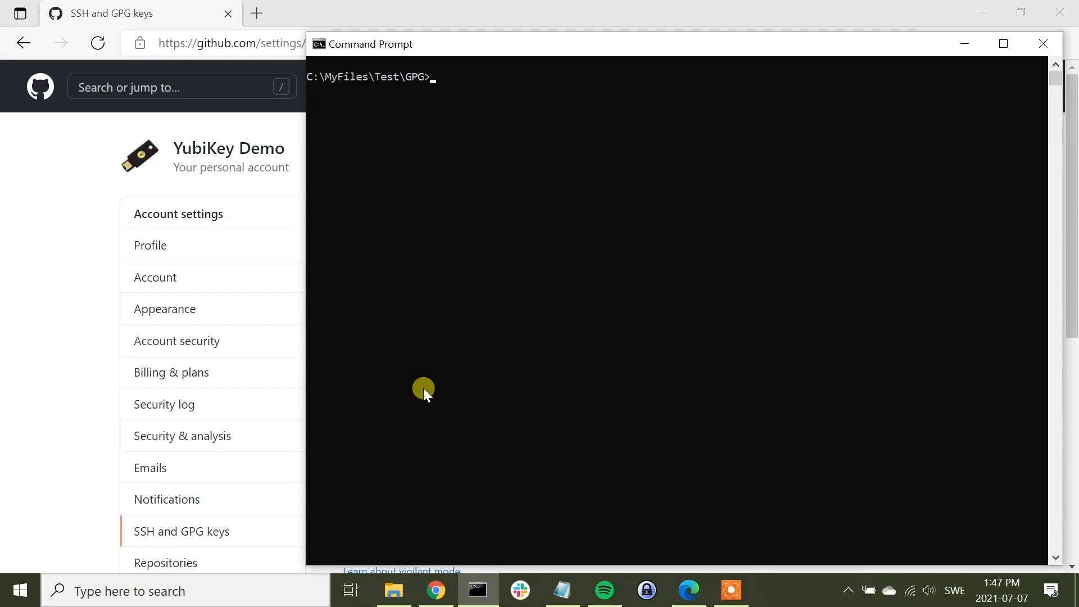
Step: Open the YubiKey card editor with gpg --card-edit, enable admin, and start key generation
text(gpg)
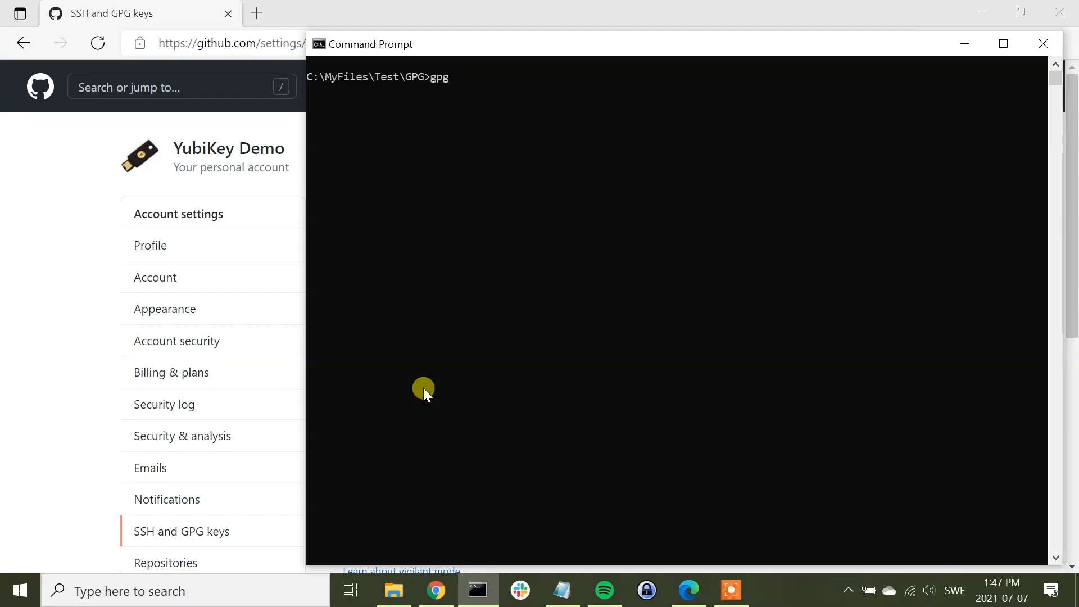
text(--card)
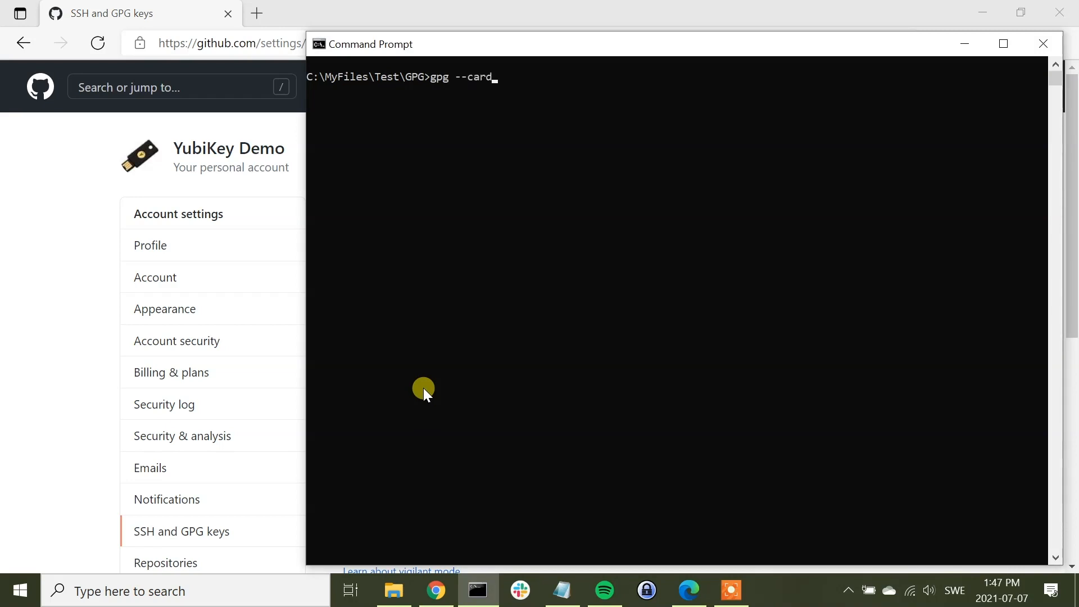
text(-edit)
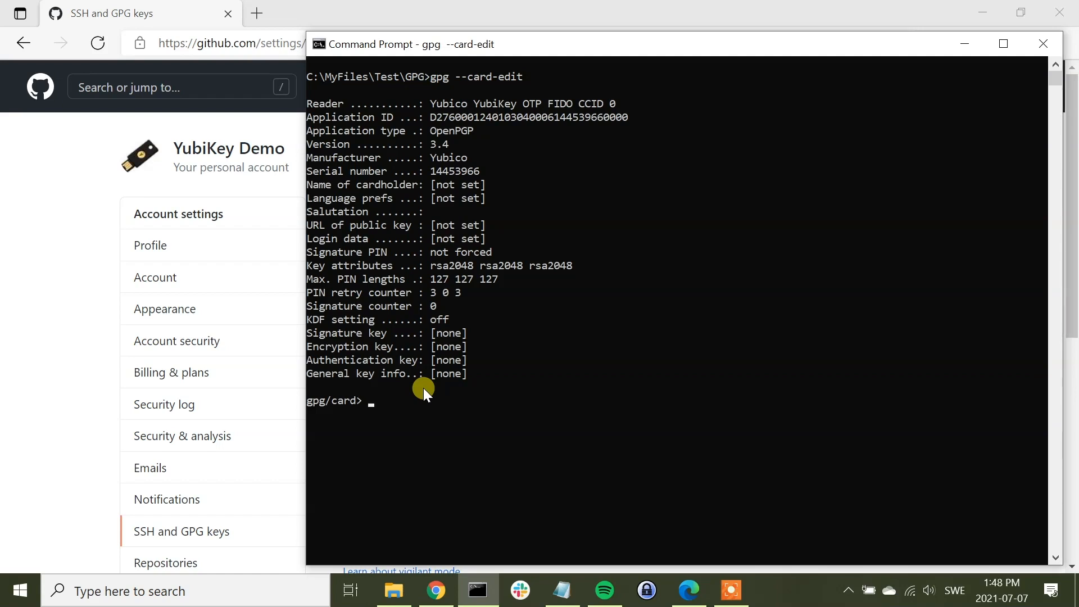
mouse_move(697, 459)
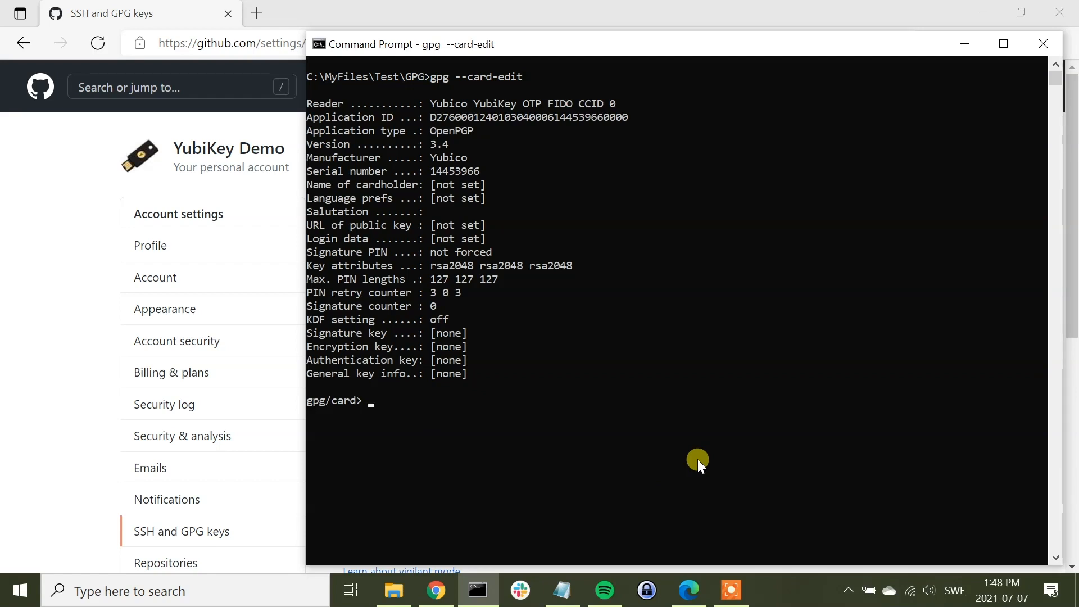
text(admin)
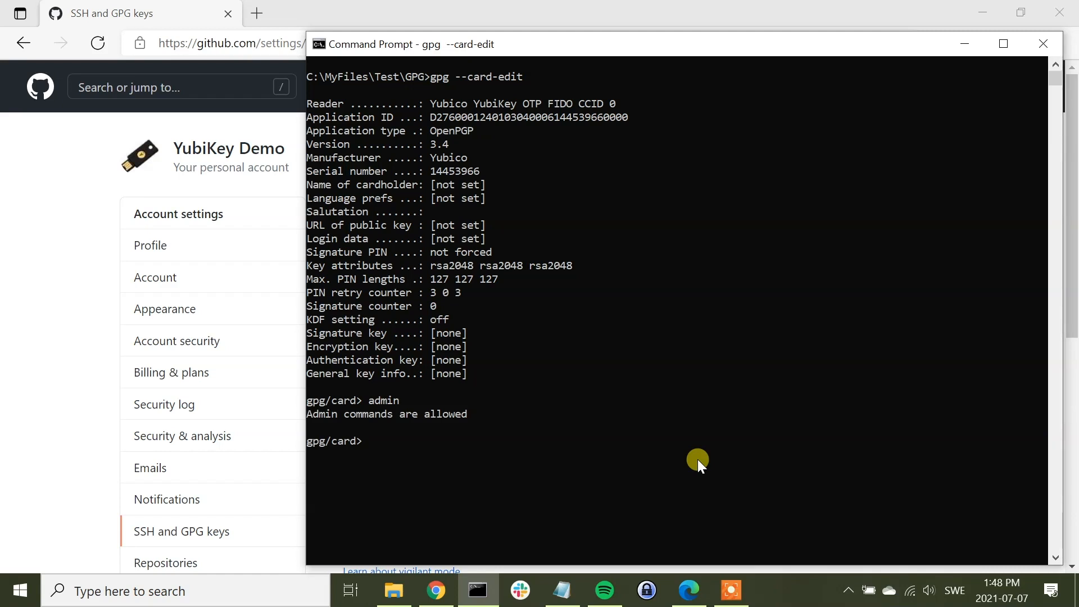
text(genera)
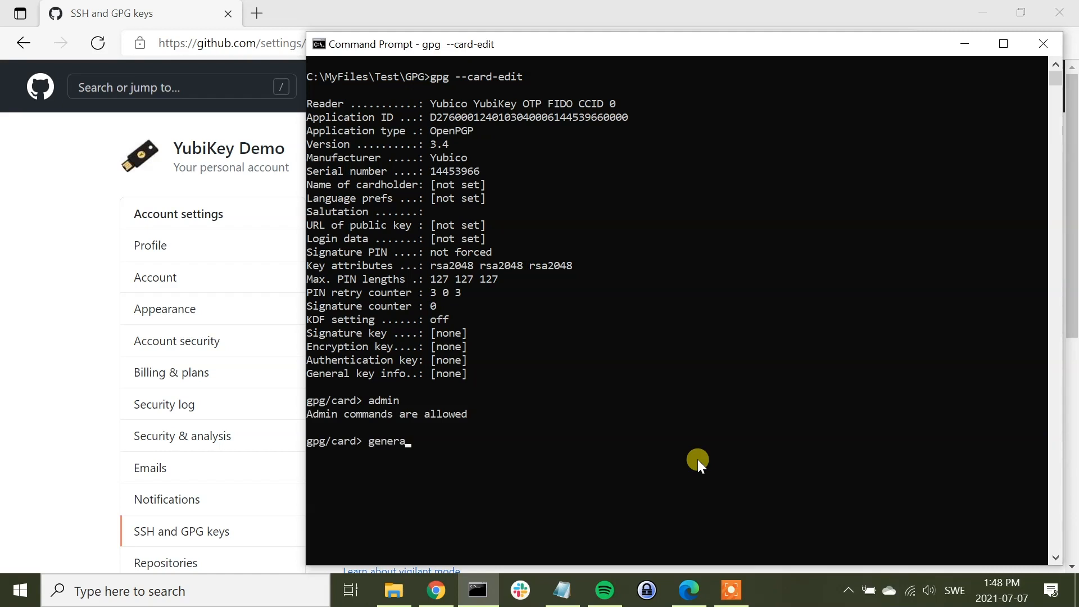
text(te)
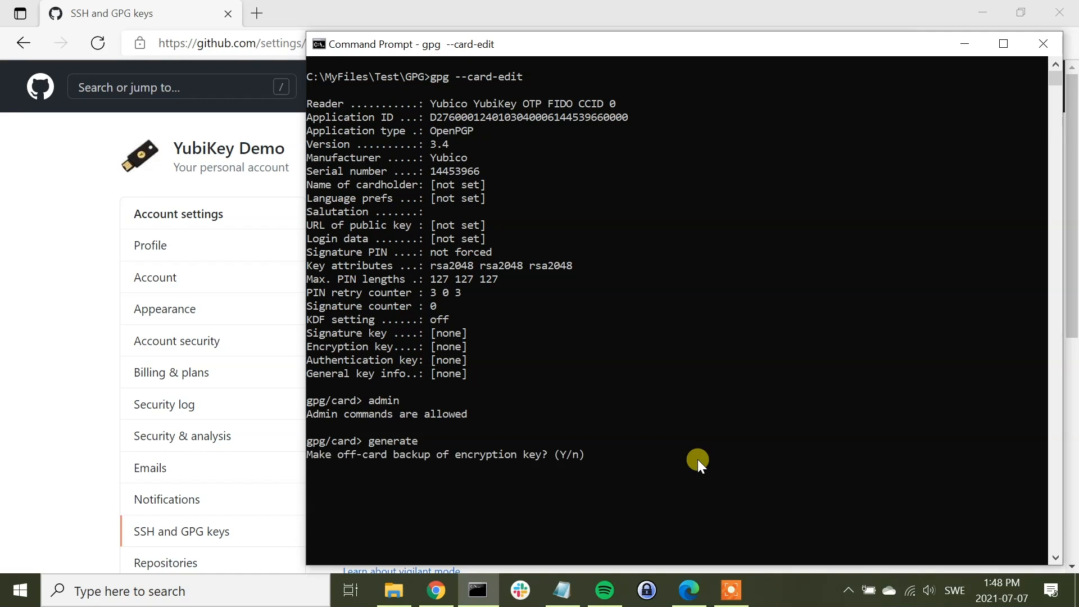
text(n)
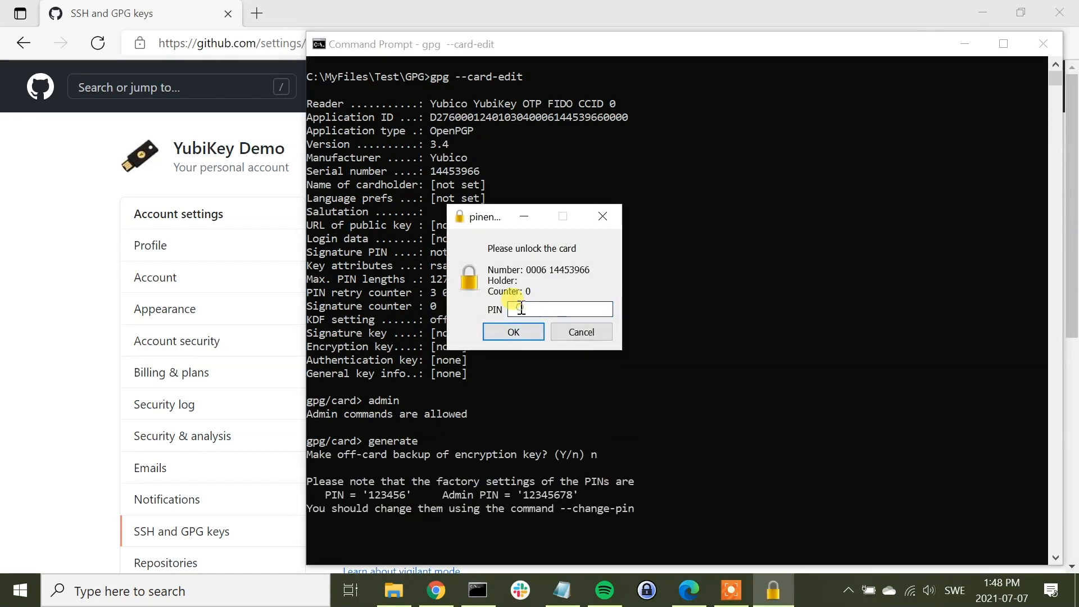
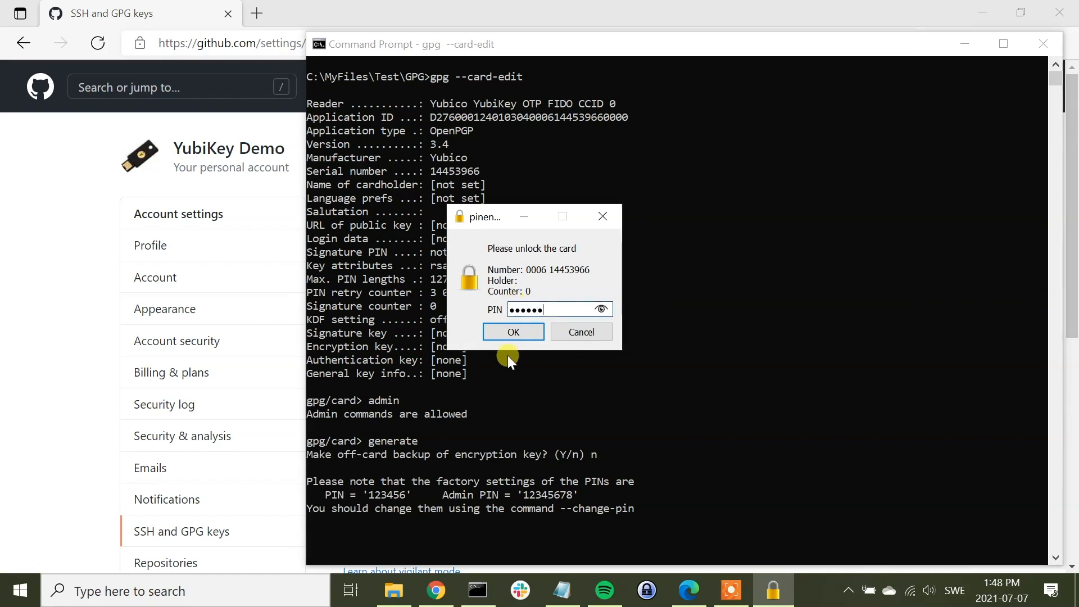
click(512, 332)
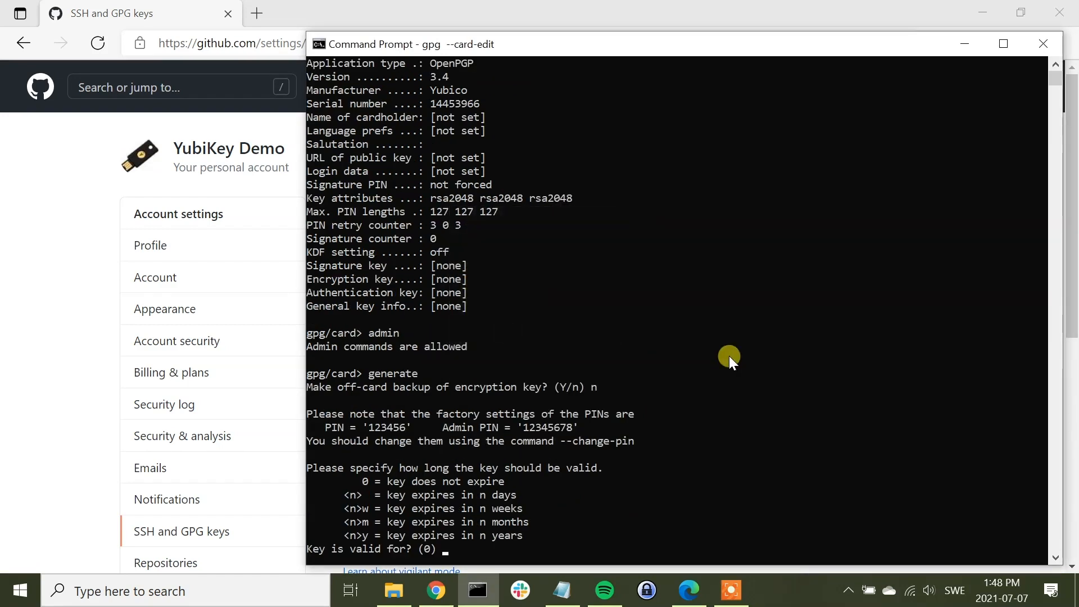
text(2y)
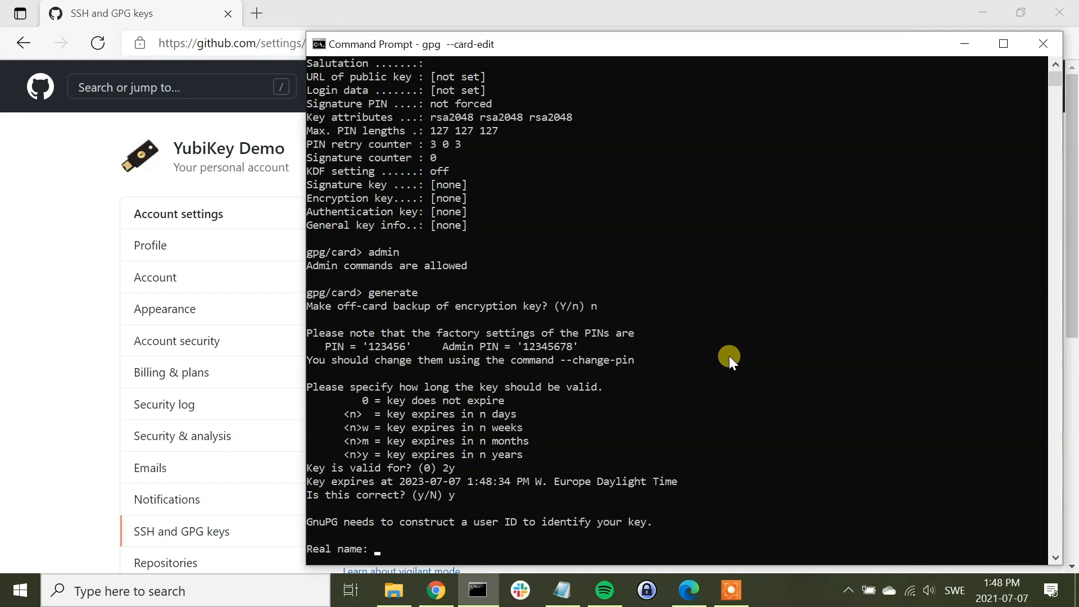
mouse_move(505, 497)
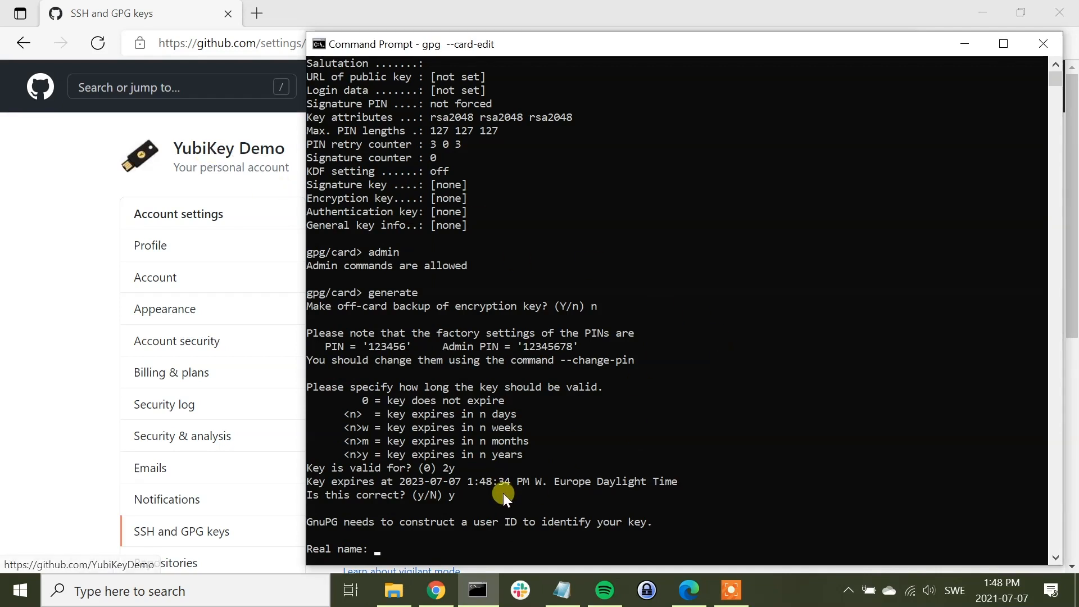
Step: Enter the user ID real name 'YubiKey Demo', email and comment
text(Yu)
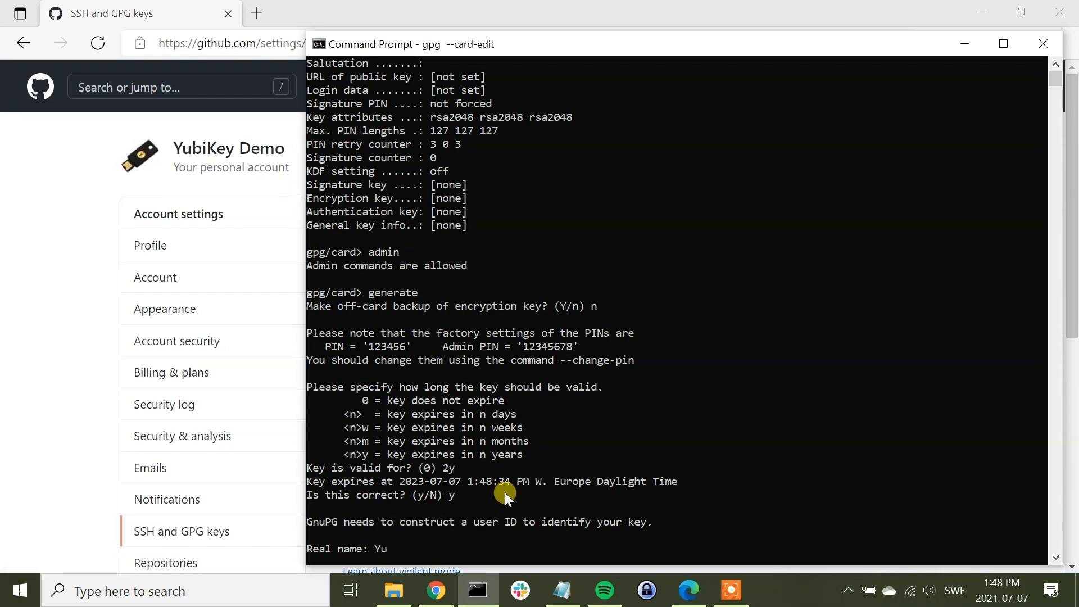
text(YubiKey Demo)
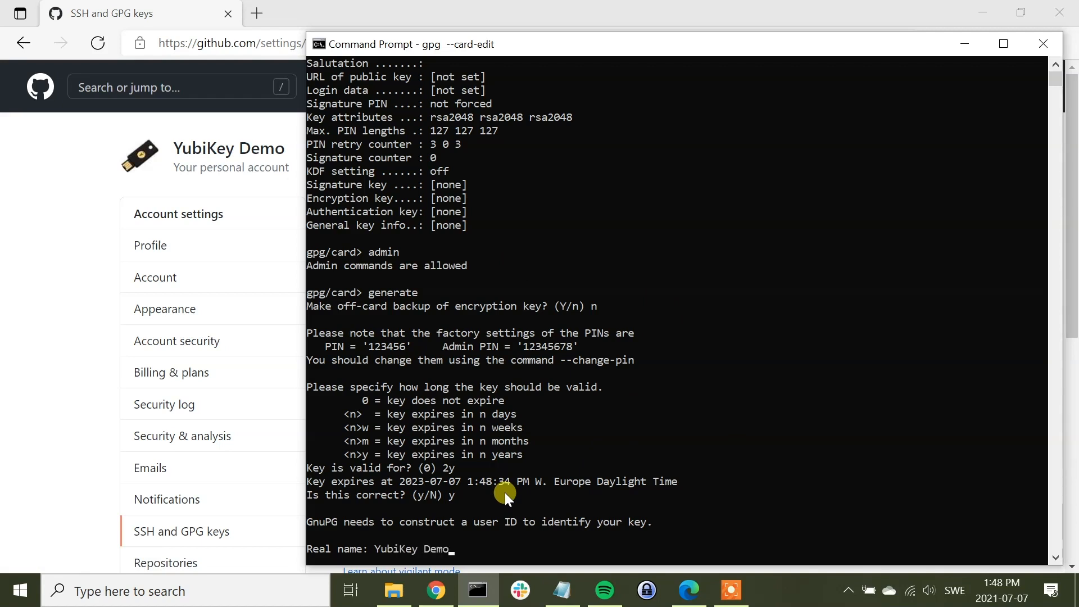
text(yubi)
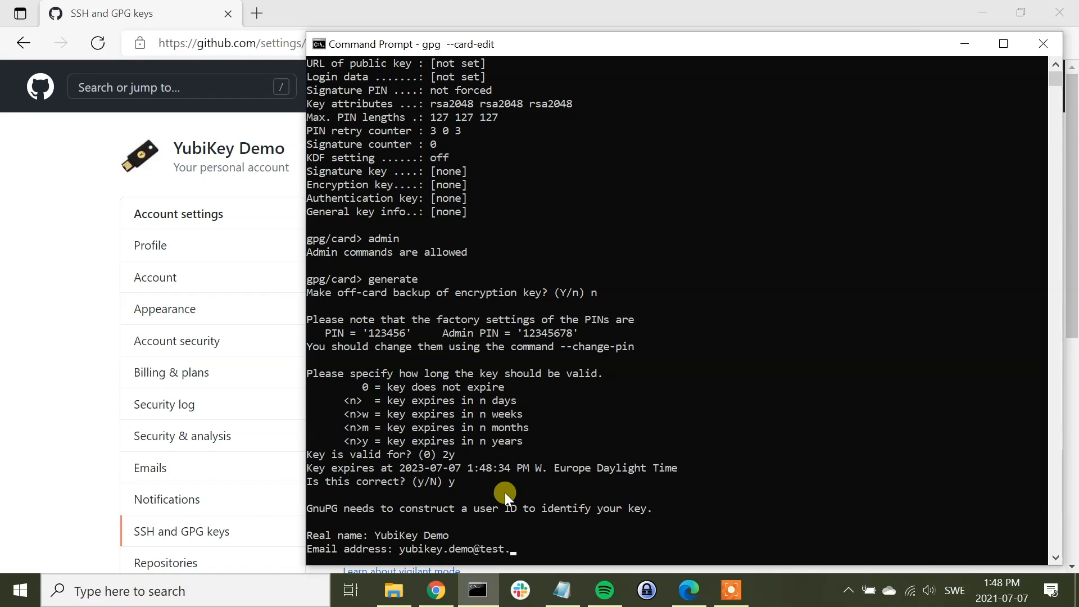
text(com)
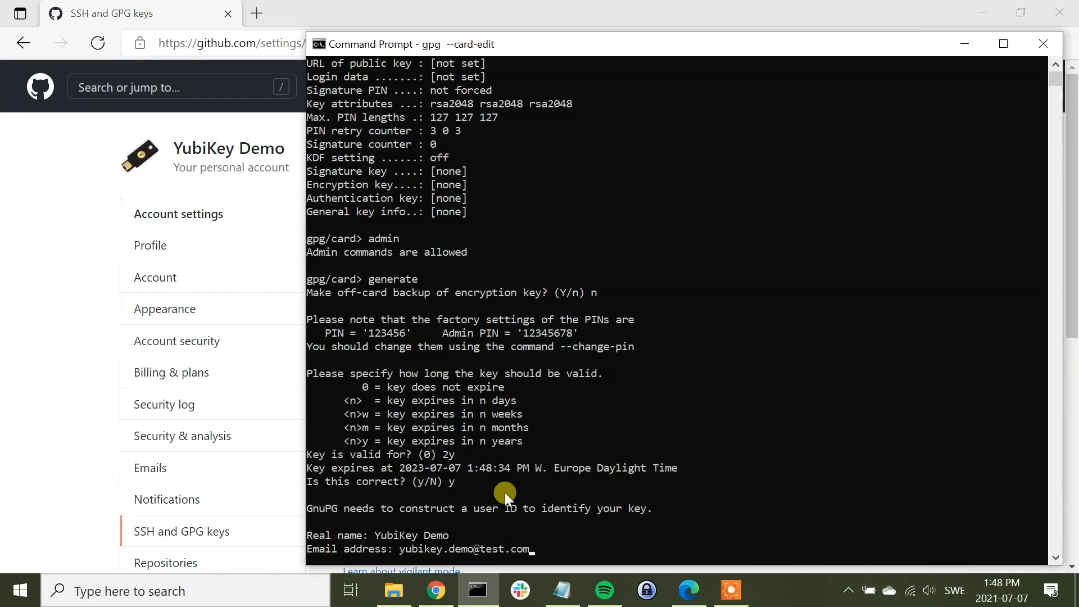
text(YubiKey demo)
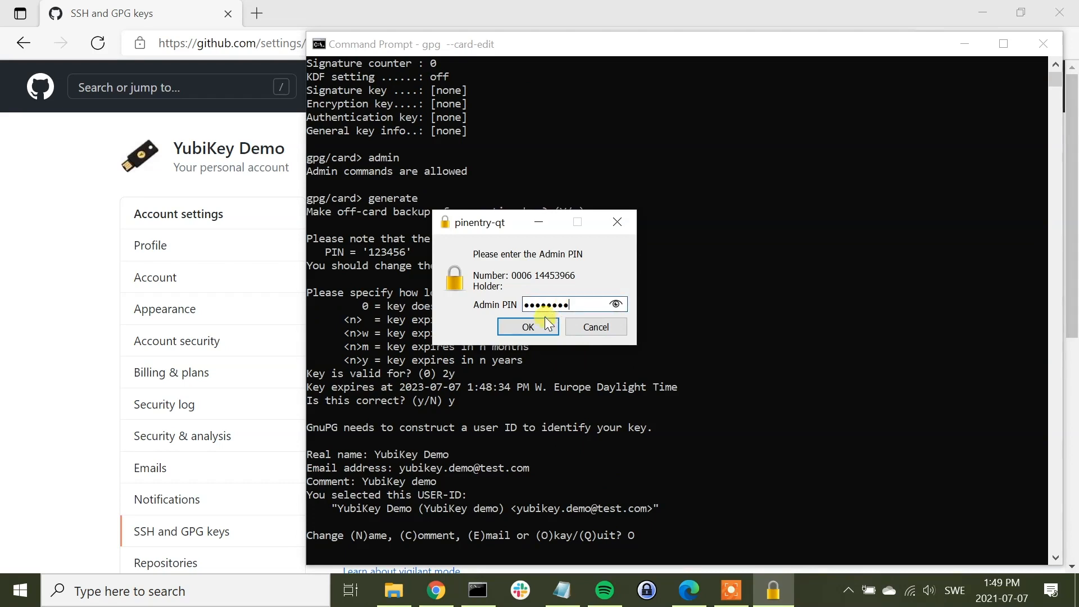
Step: Submit the admin and user PINs so the card generates its RSA-2048 keys
click(527, 325)
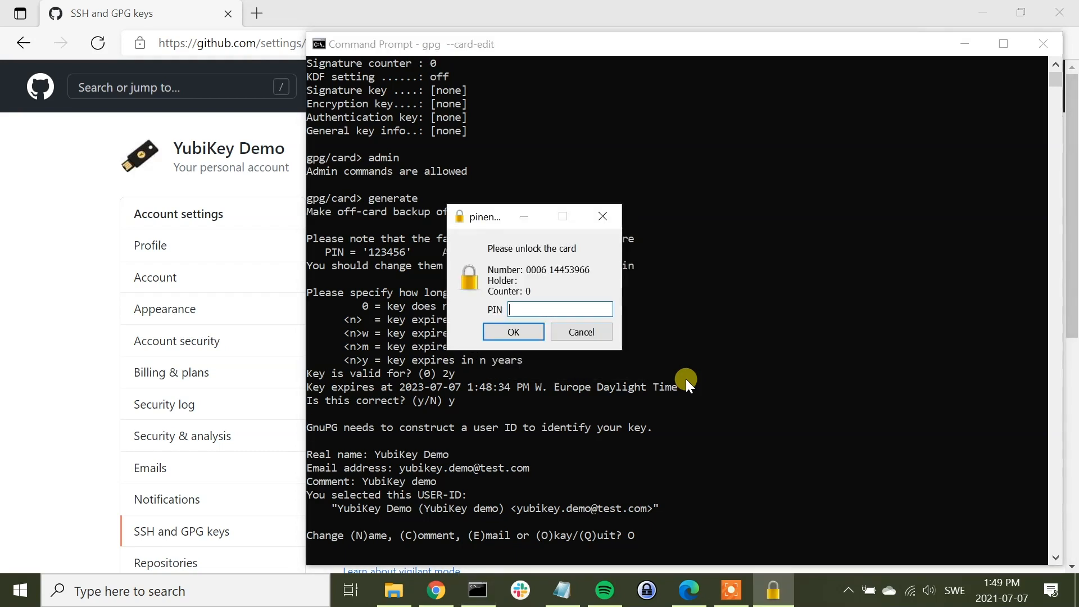
mouse_move(749, 282)
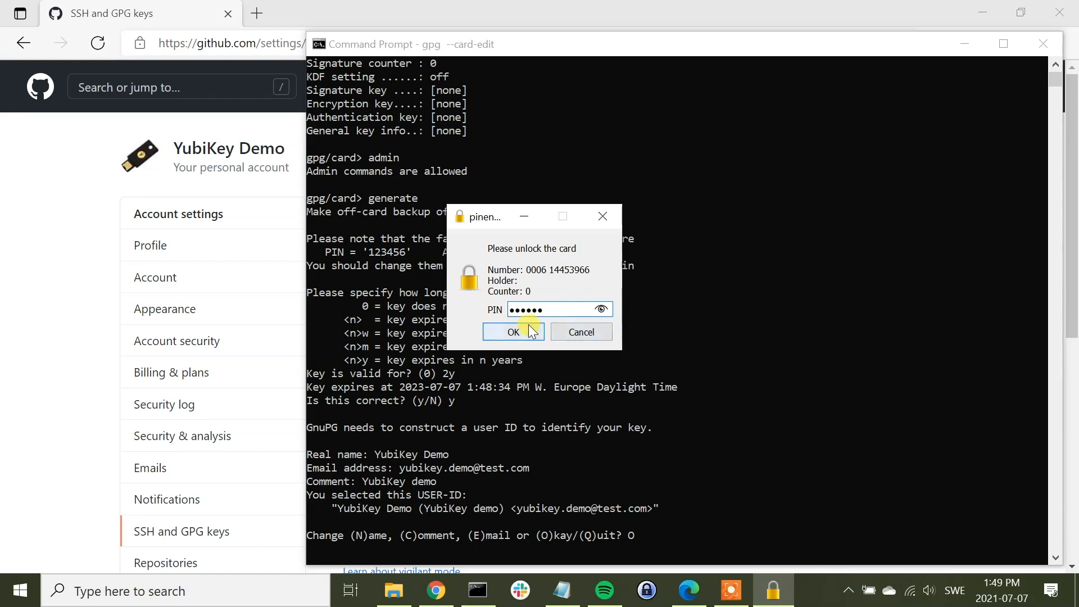
click(512, 331)
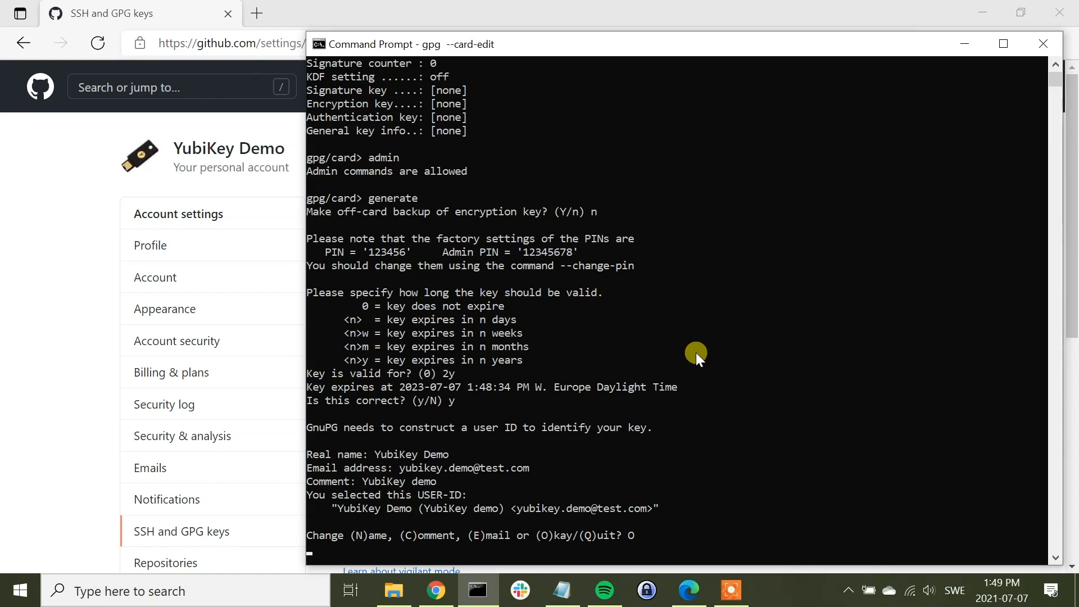
key(Return)
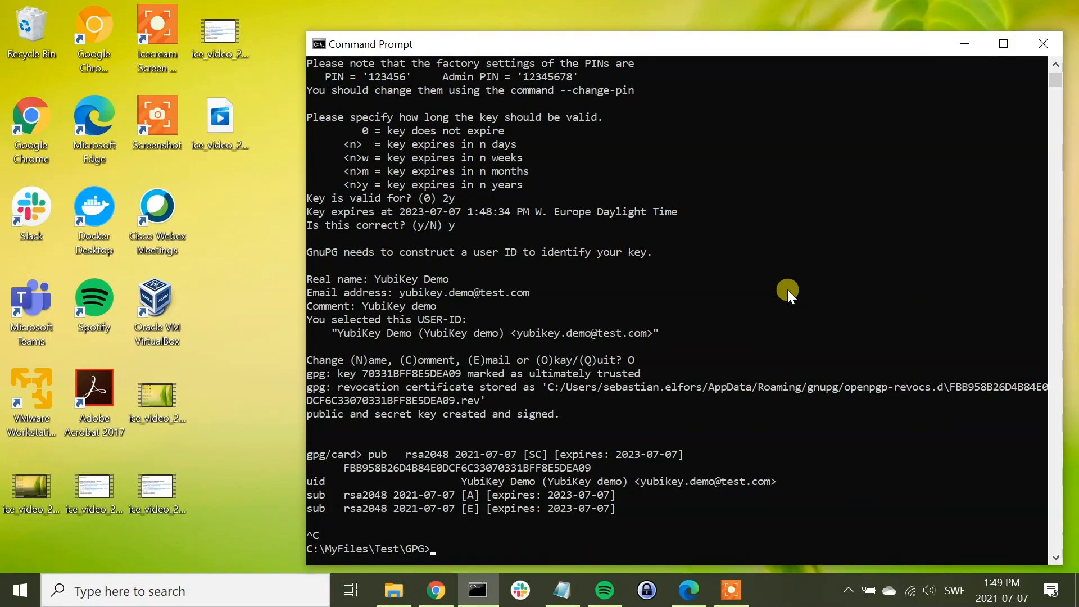
Step: Kill the GPG agent with gpg-connect-agent killagent /bye, then reconnect to it
text(gpg-con)
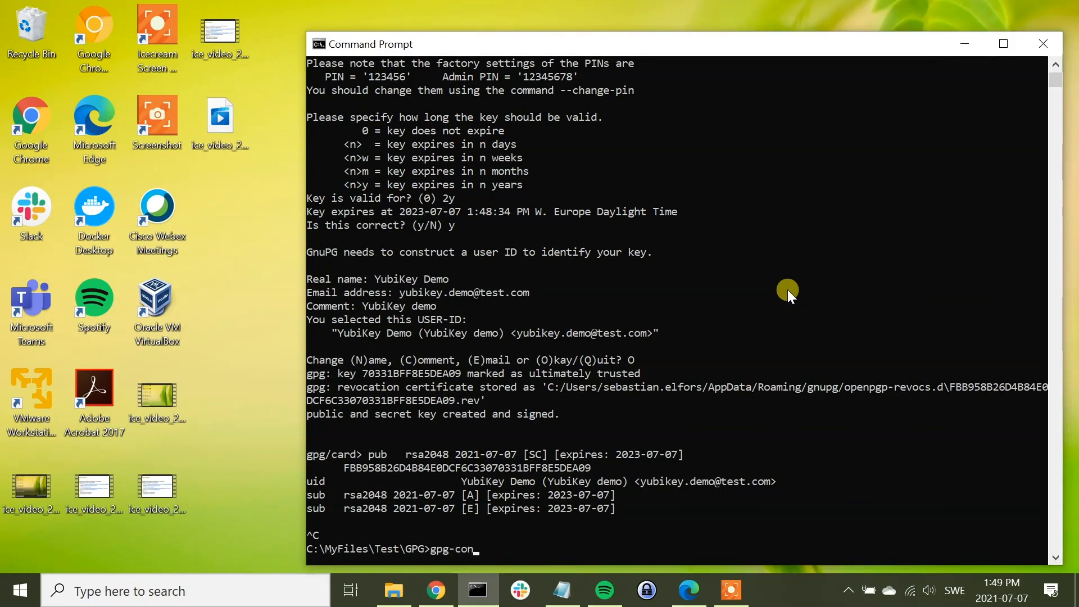
text(nect-agent)
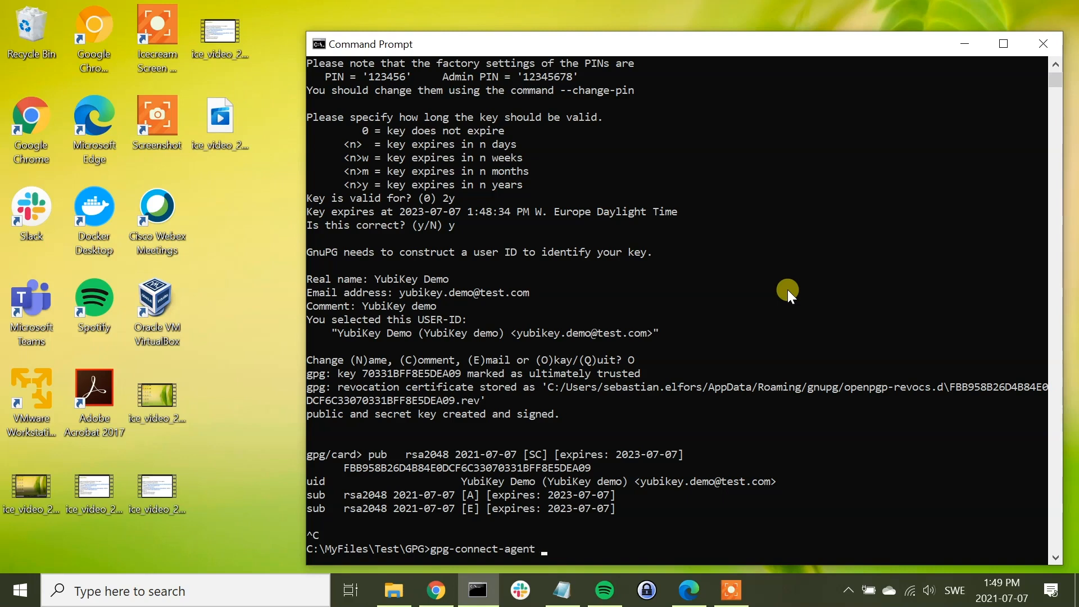
text(ki)
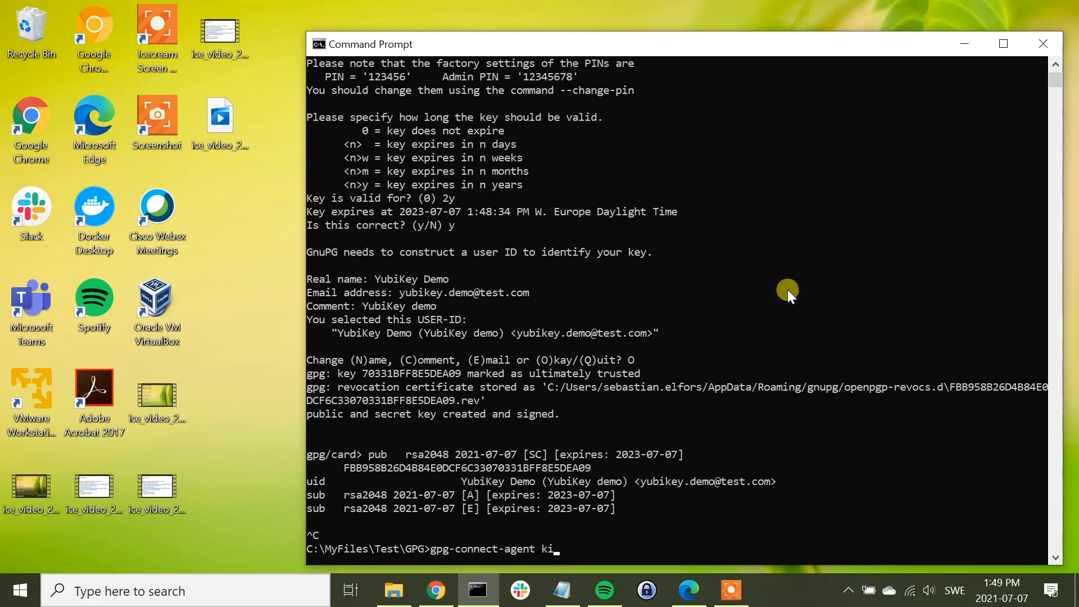
text(llagent /bye)
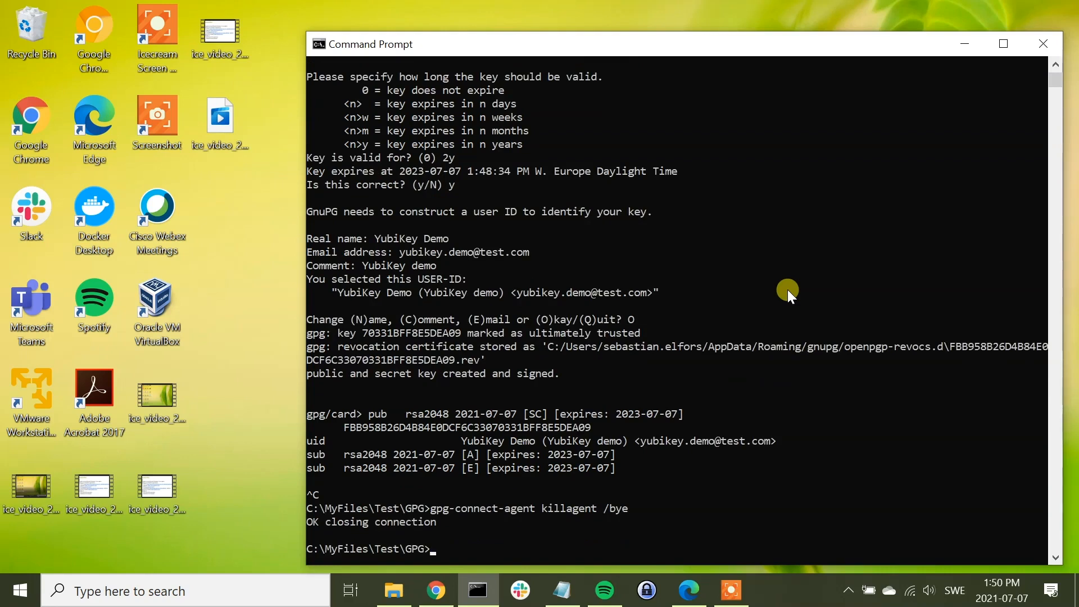
text(gpg-connect-agent killagent /bye)
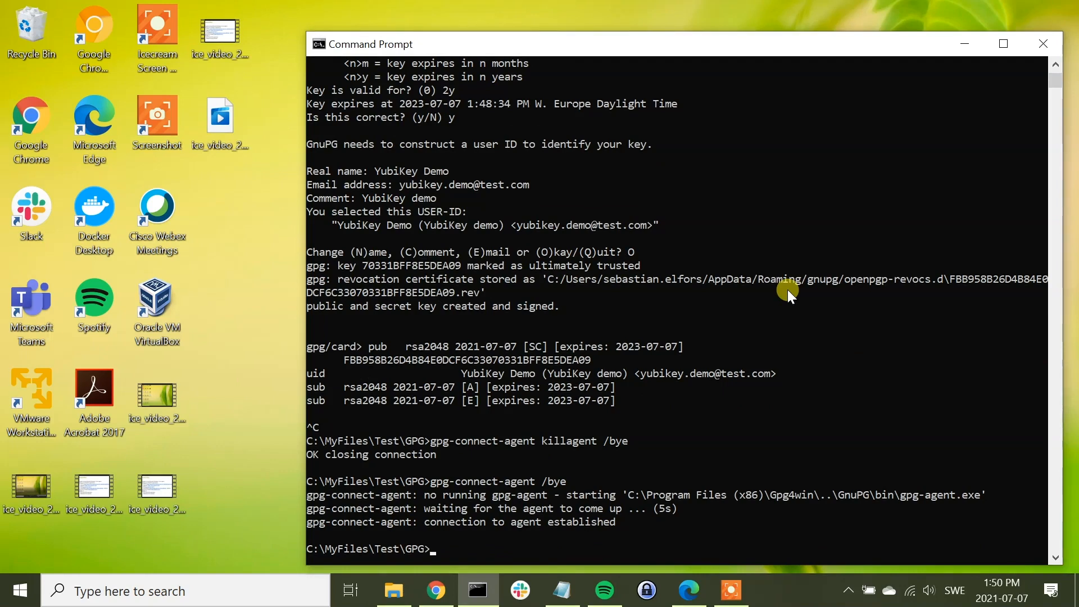
text(gpg --card)
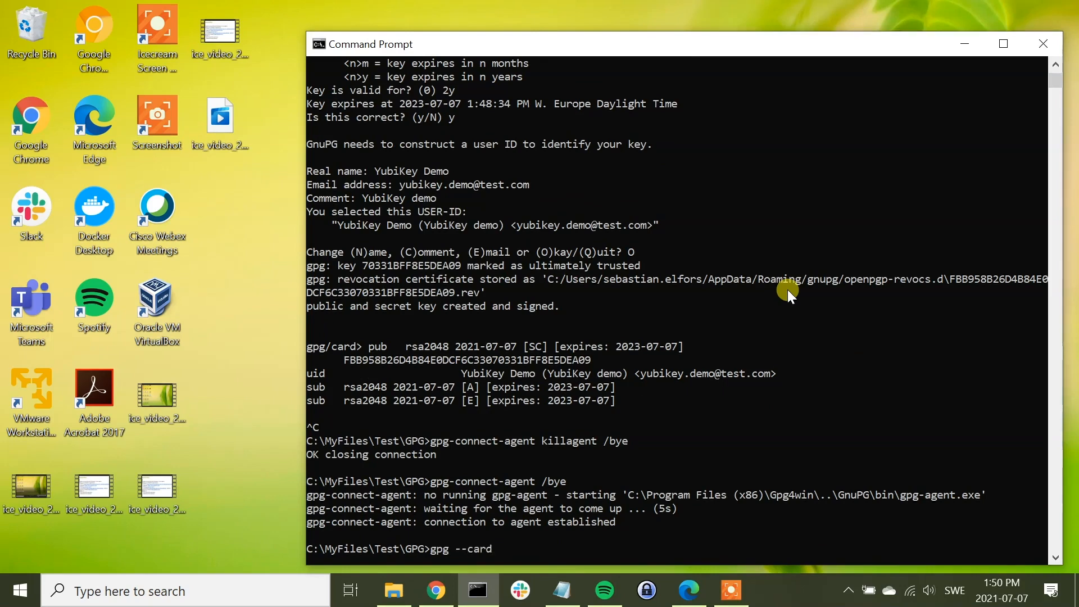
Step: Show the YubiKey card status with gpg --card-status
text(-status)
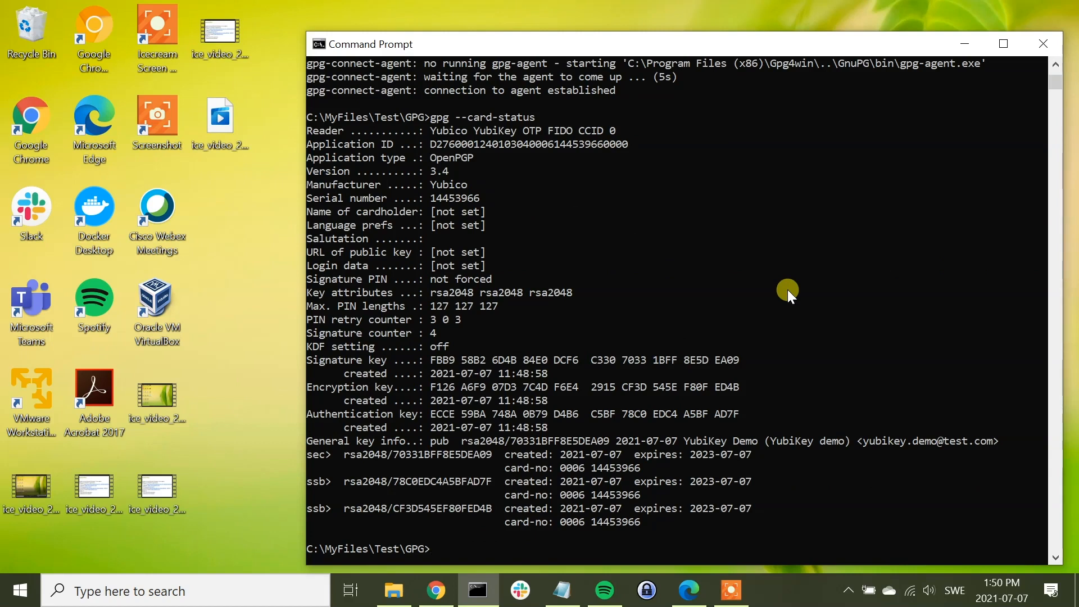
mouse_move(620, 327)
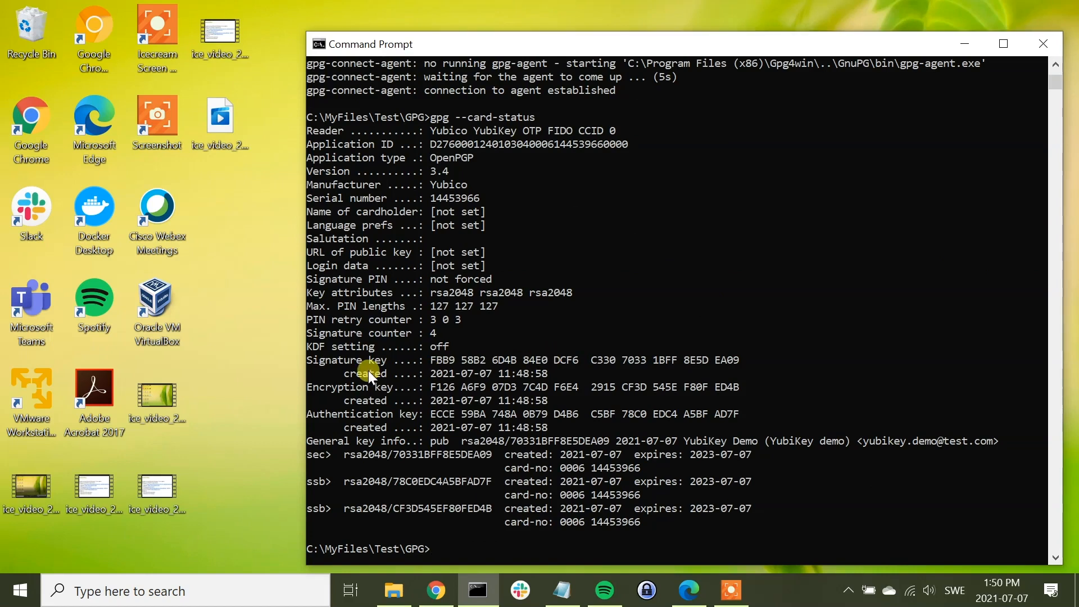
mouse_move(337, 426)
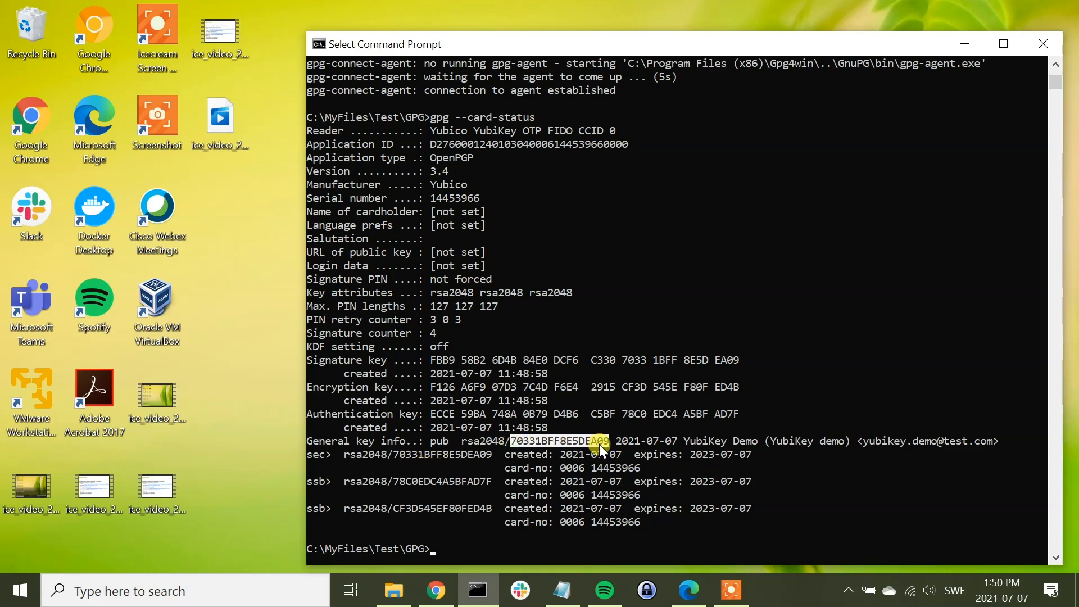
Step: Record general key ID 70331BFF8E5DEA09 in Notepad and select the authentication key ID
click(563, 589)
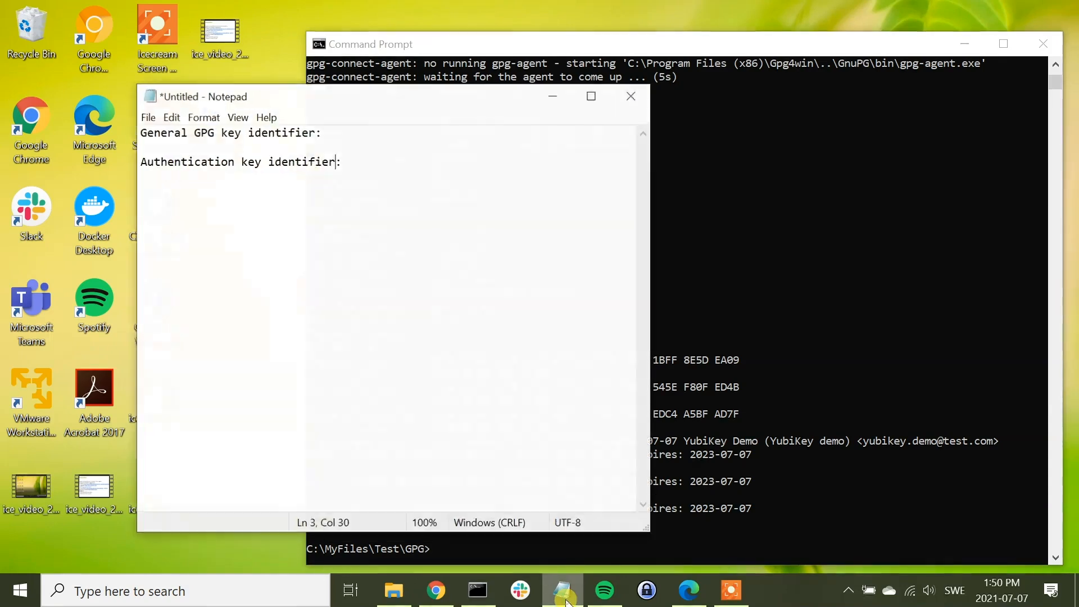
text(70331BFF8E5DEA09)
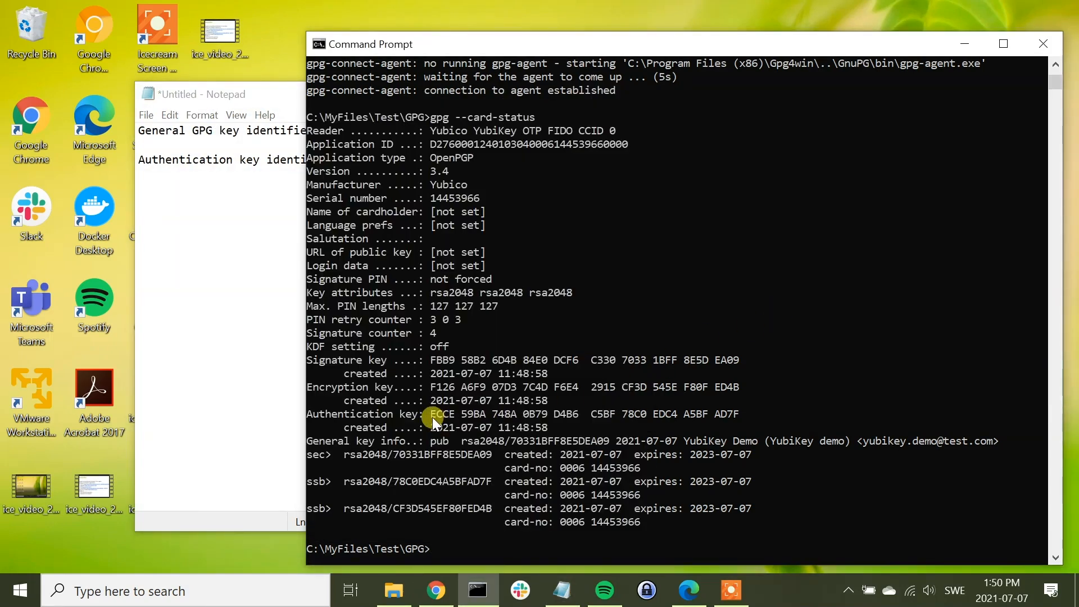
drag(432, 414, 709, 414)
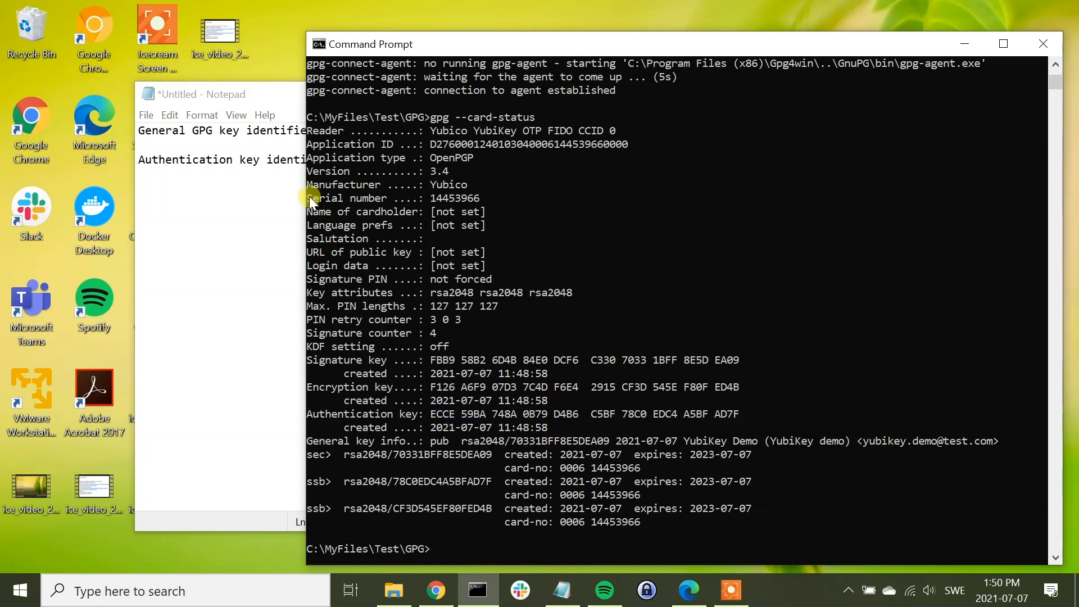
click(220, 94)
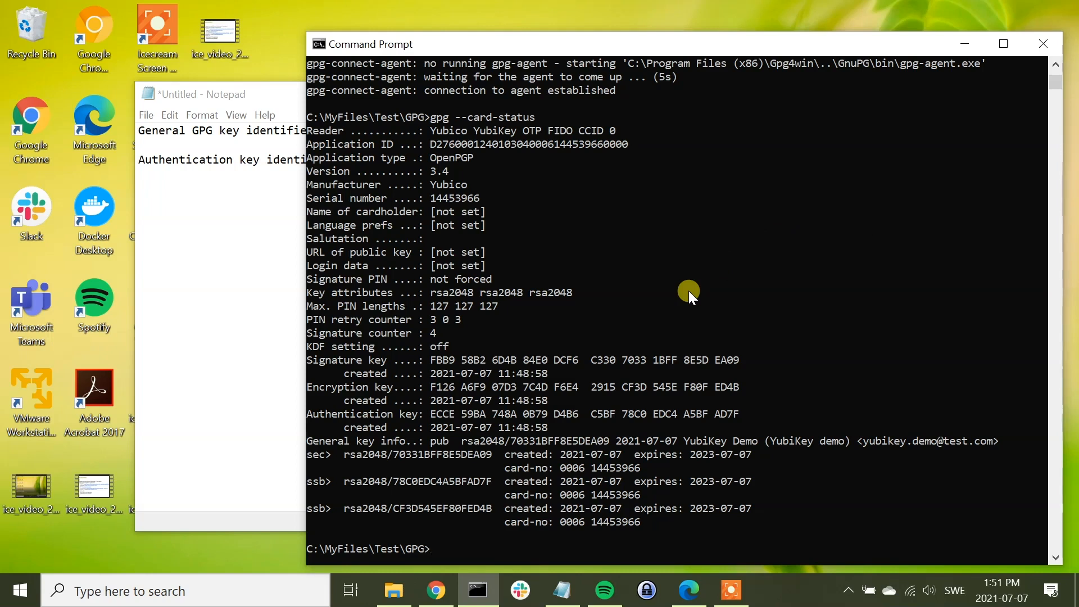
Step: Export the authentication key's SSH public key to ssh.key with gpg --export-ssh-key
text(gpg)
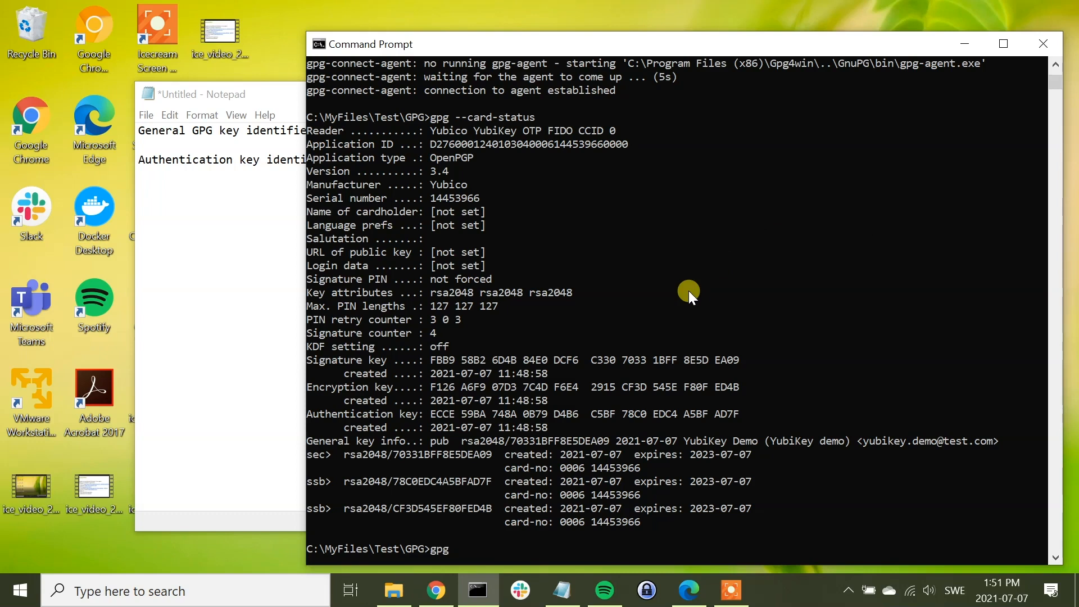
text(--eport-)
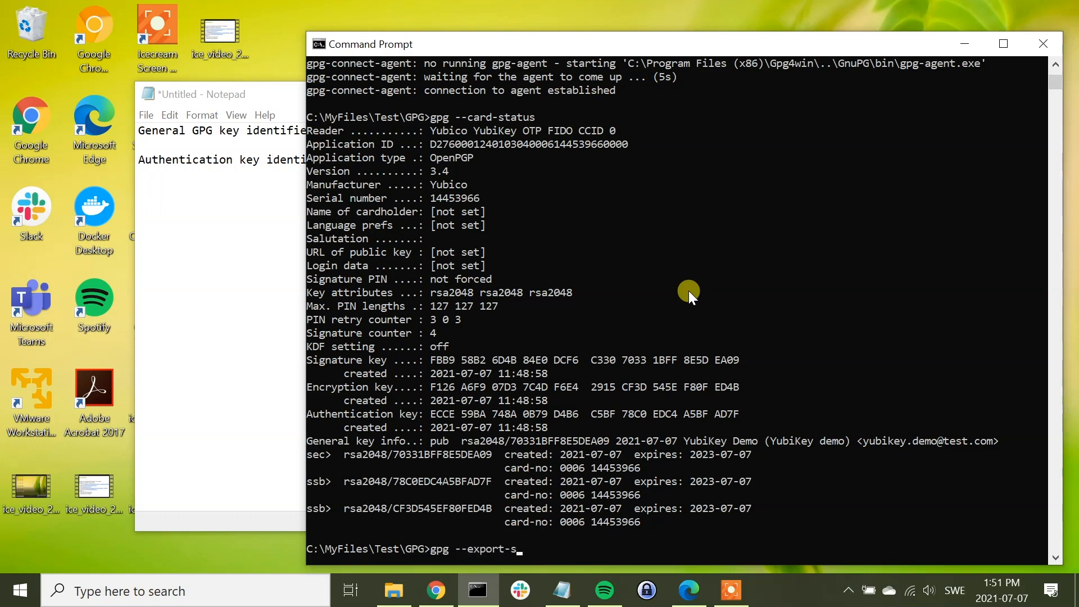
text(sh-key)
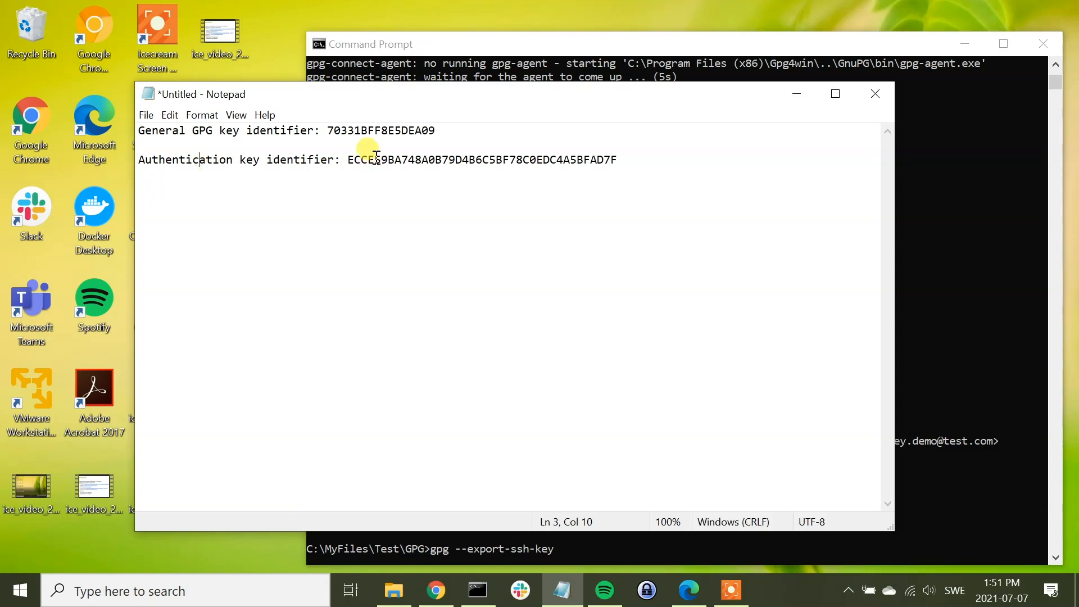
drag(349, 159, 617, 159)
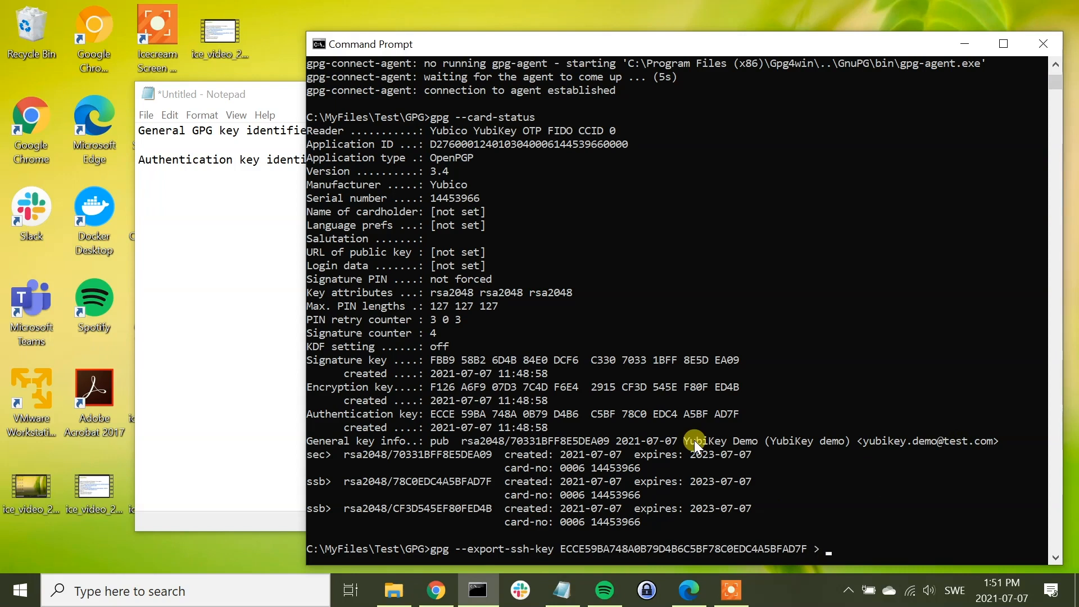
text(ssh.)
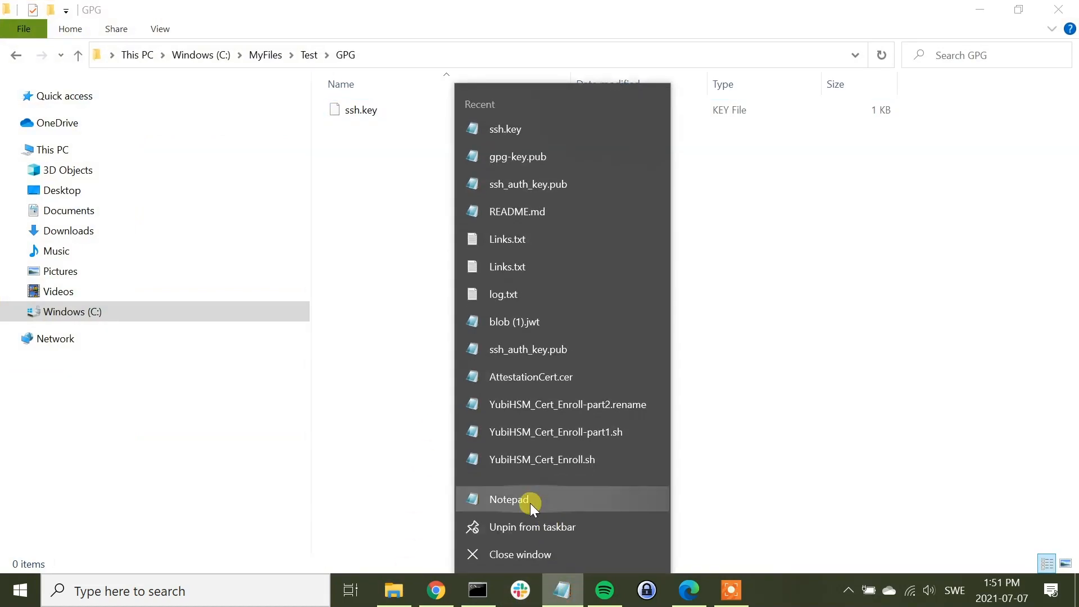
Step: View ssh.key to confirm it holds an ssh-rsa public key, then close it
click(508, 499)
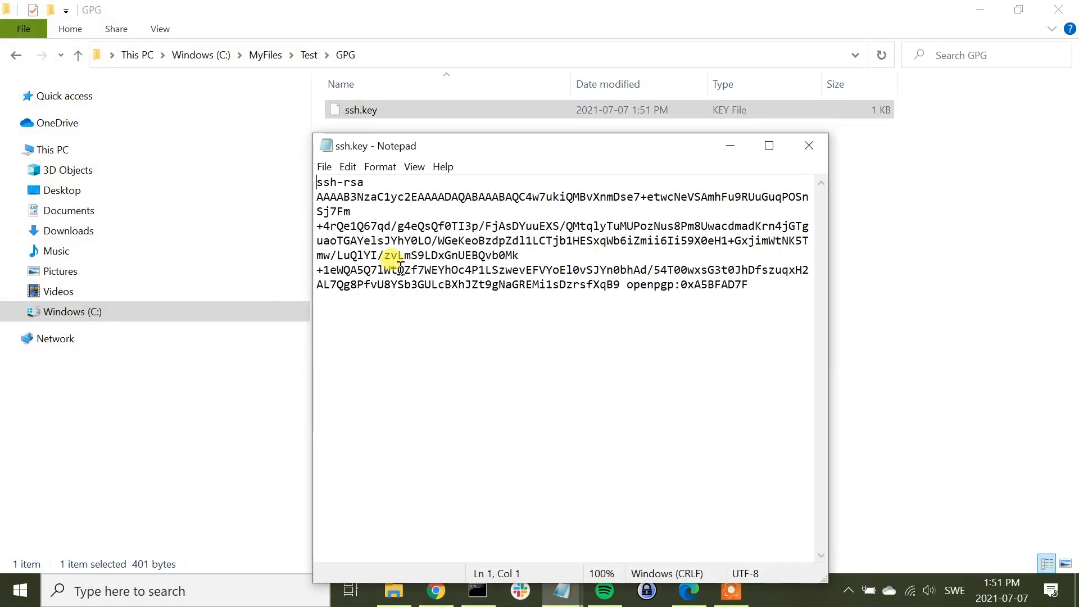
click(809, 145)
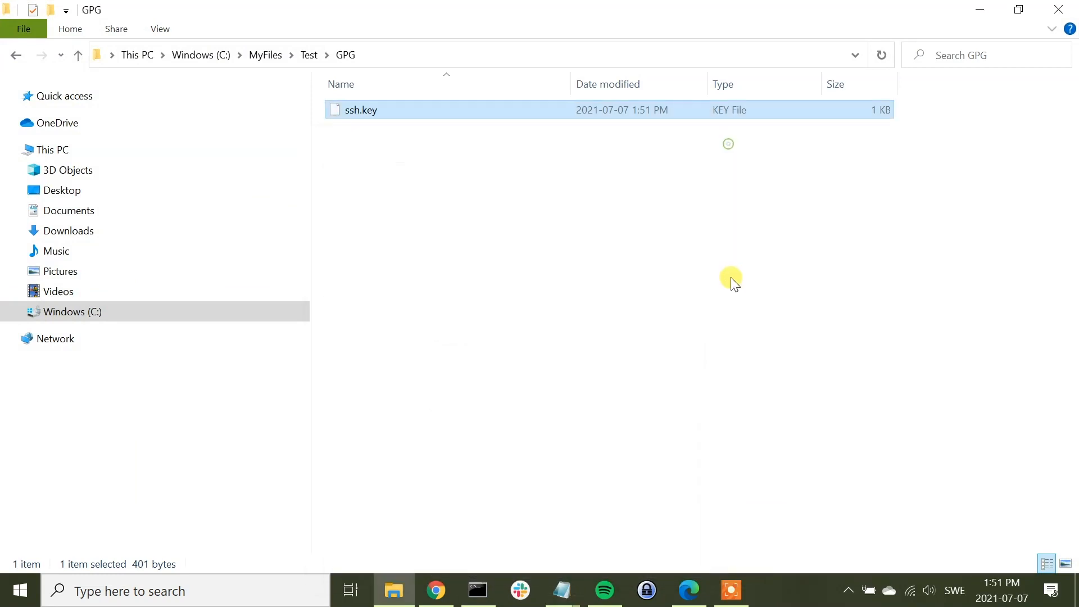
click(476, 590)
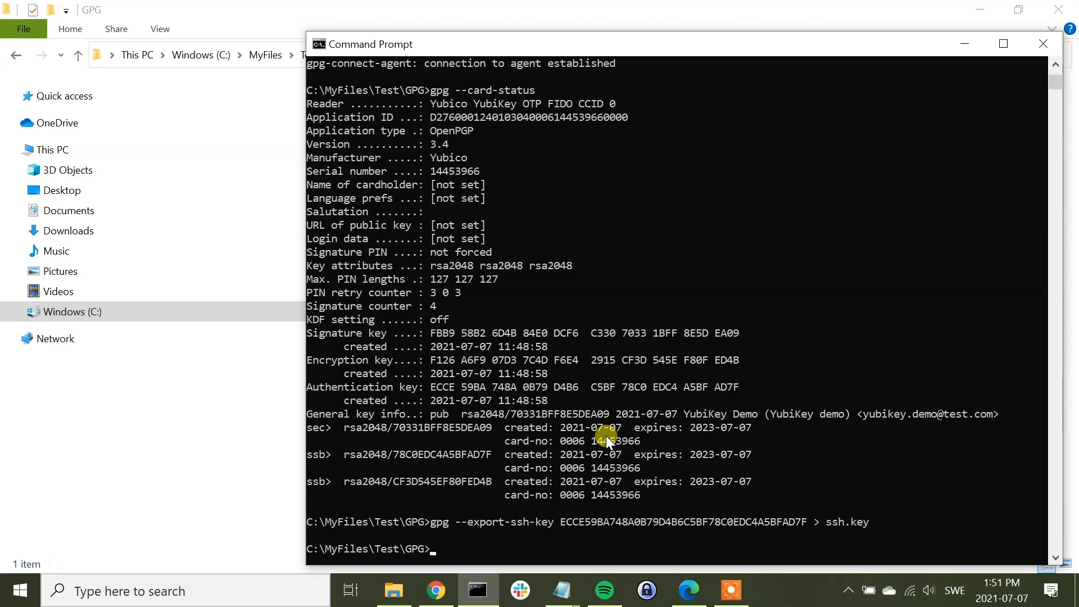
Step: Export key 70331BFF8E5DEA09 as armored gpg.key with gpg -o gpg.key --armor --export
text(gpg -o)
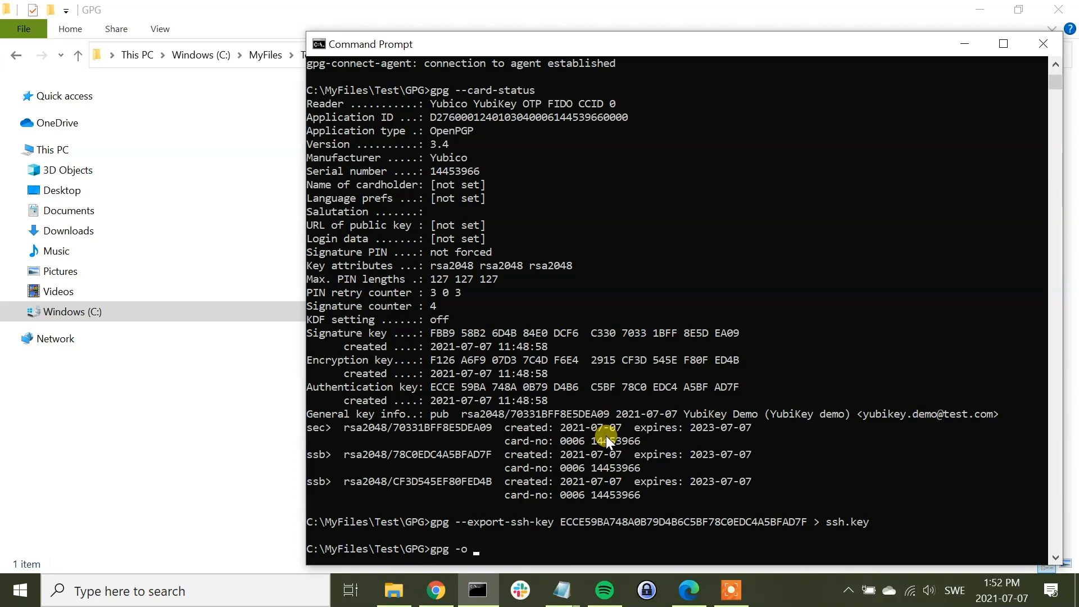
text(g)
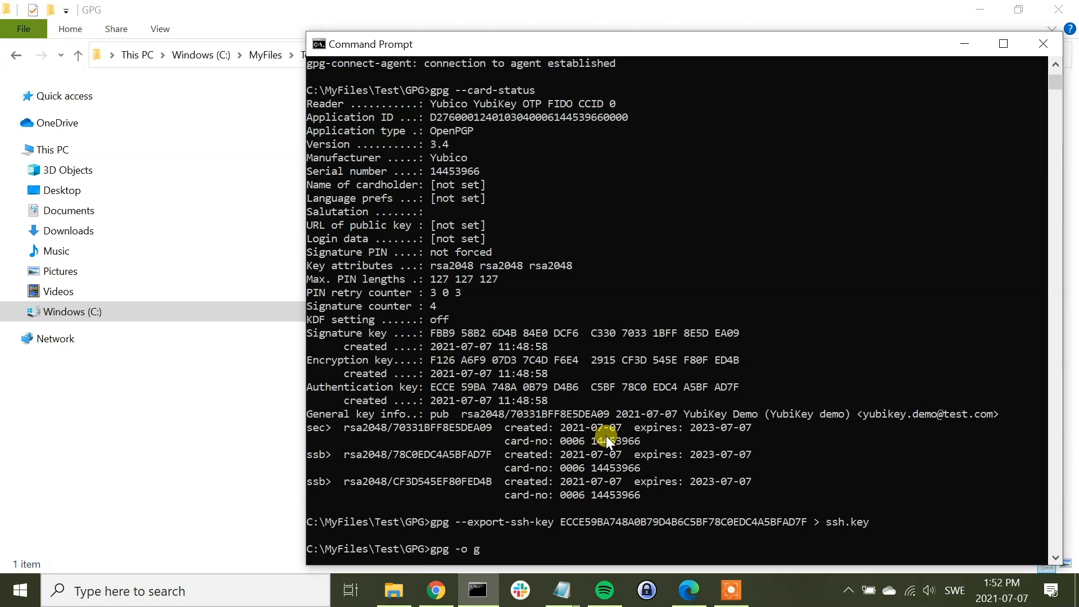
text(pg.key)
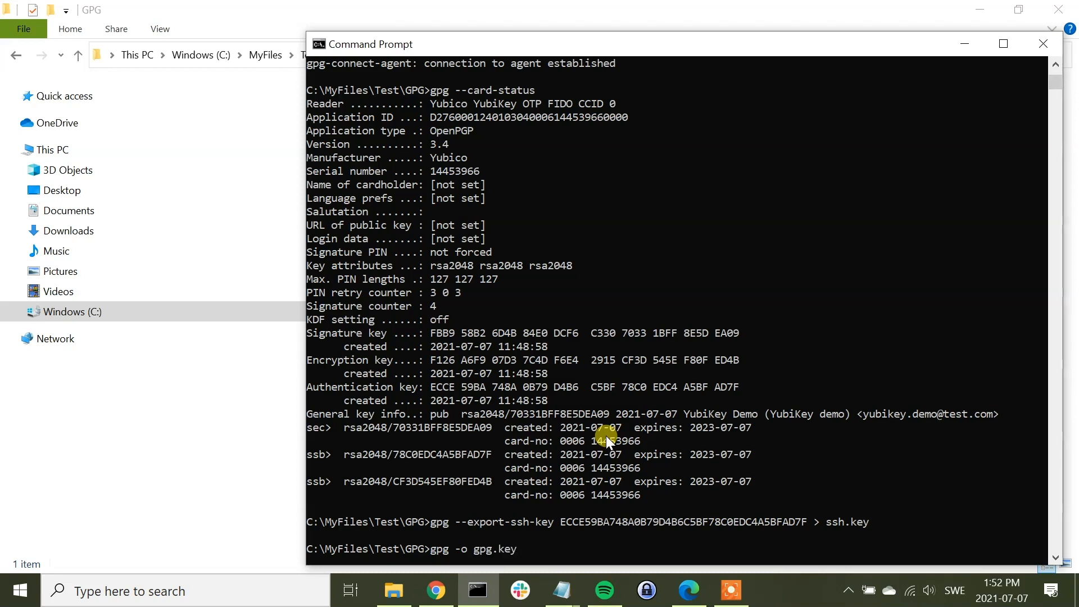
text(--armor)
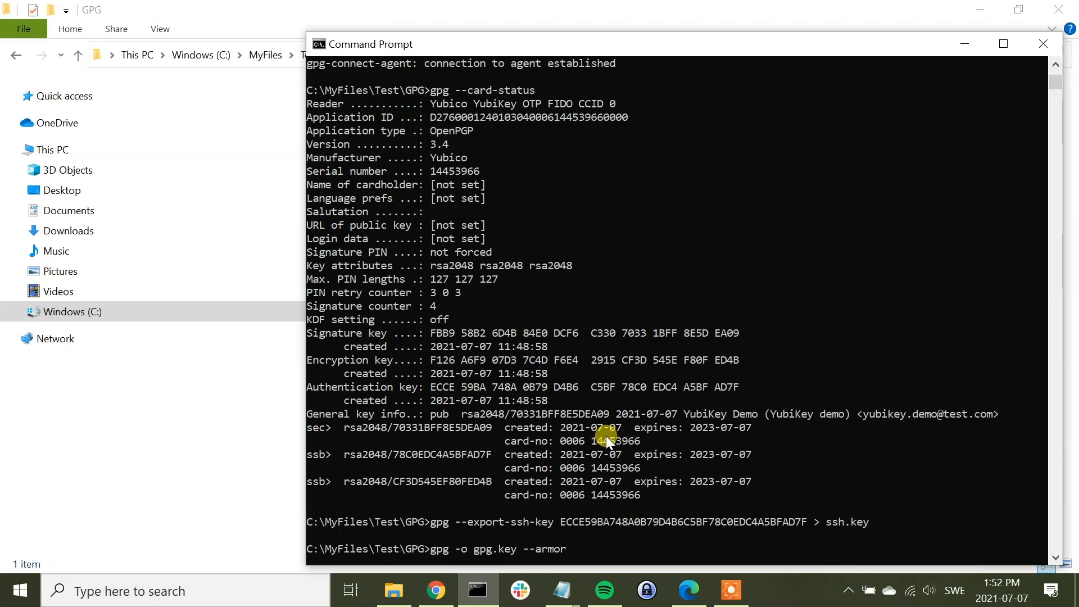
text(--export)
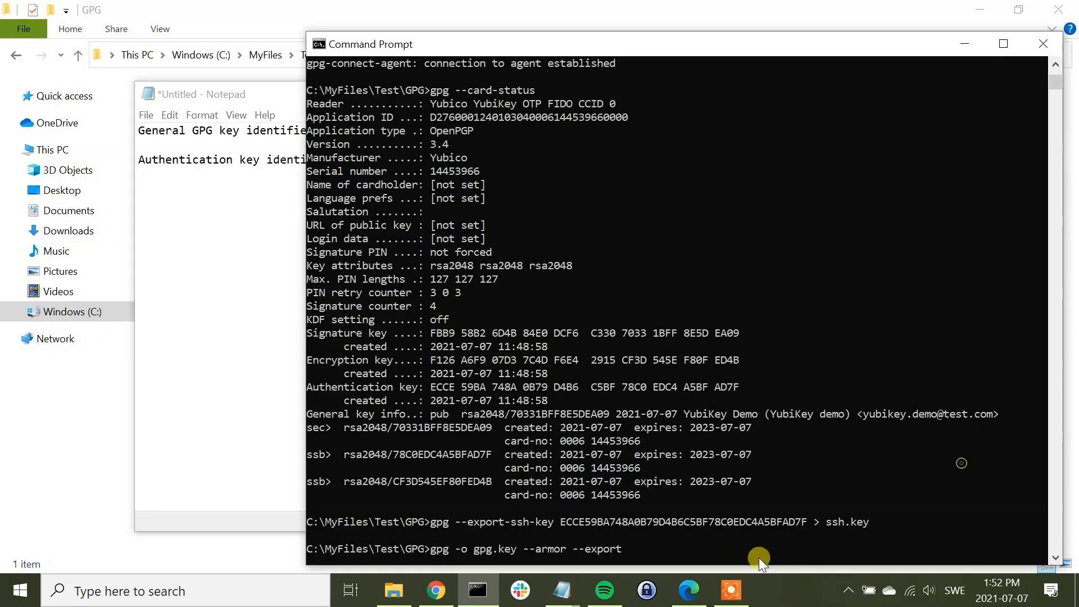
text(70331BFF8E5DEA09)
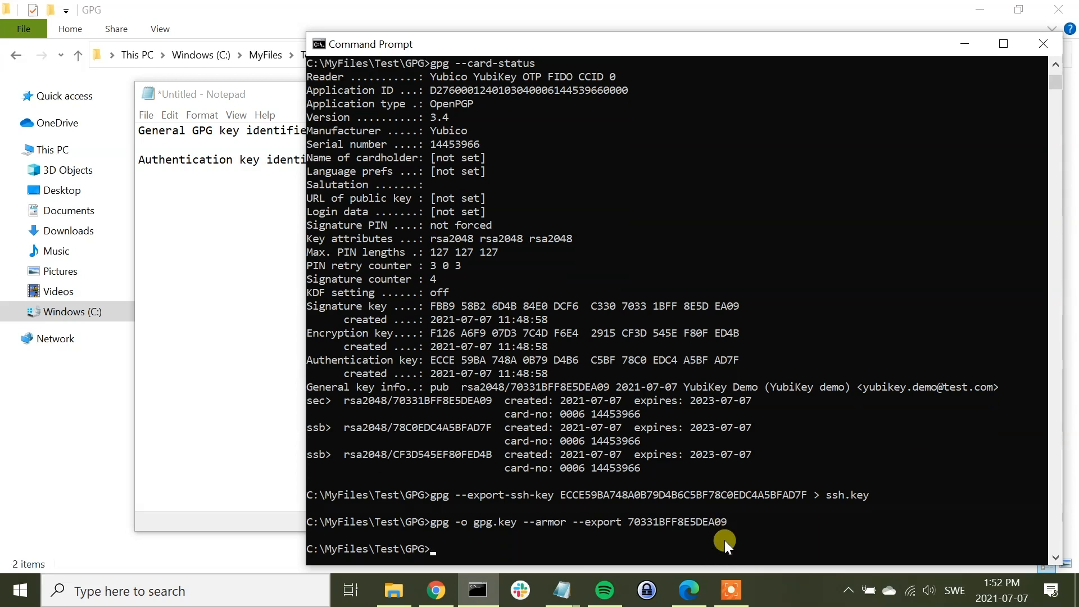
click(392, 589)
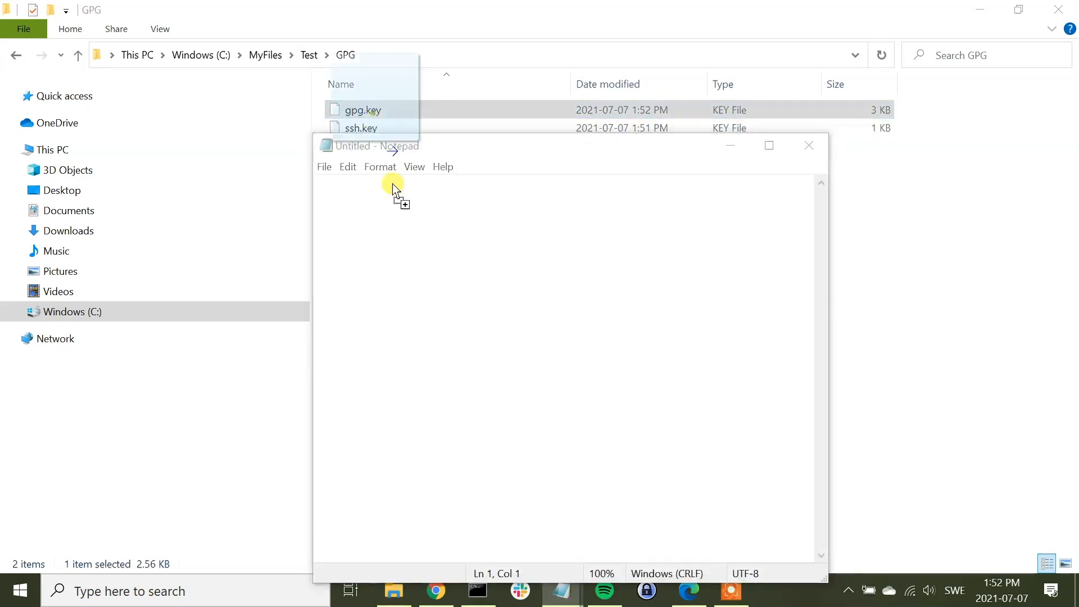
Step: Drop gpg.key into Notepad to check its PGP public key block, then close Notepad
drag(363, 110, 395, 187)
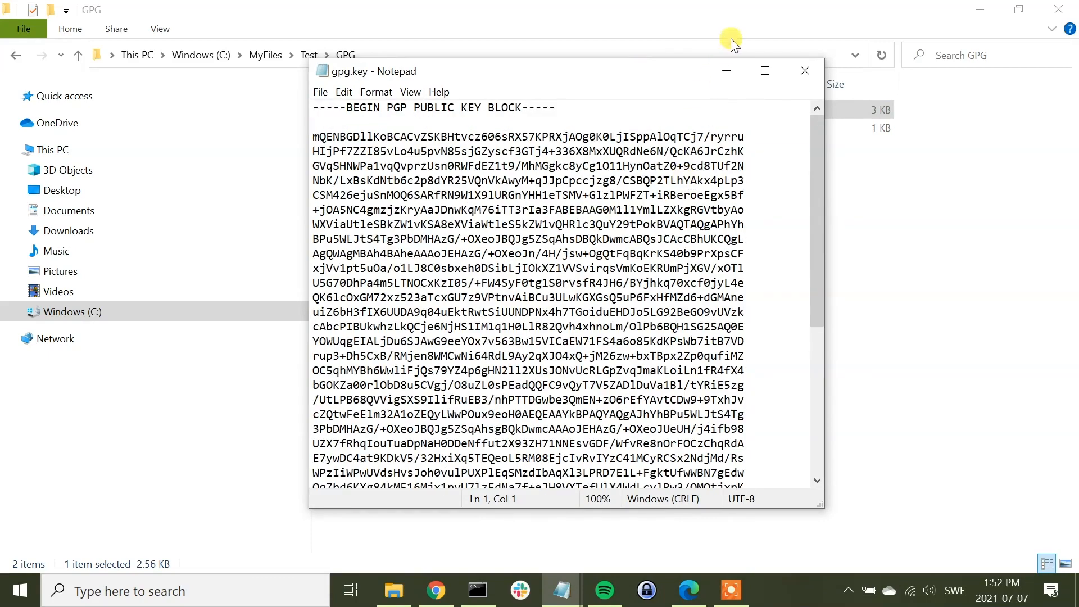
click(803, 70)
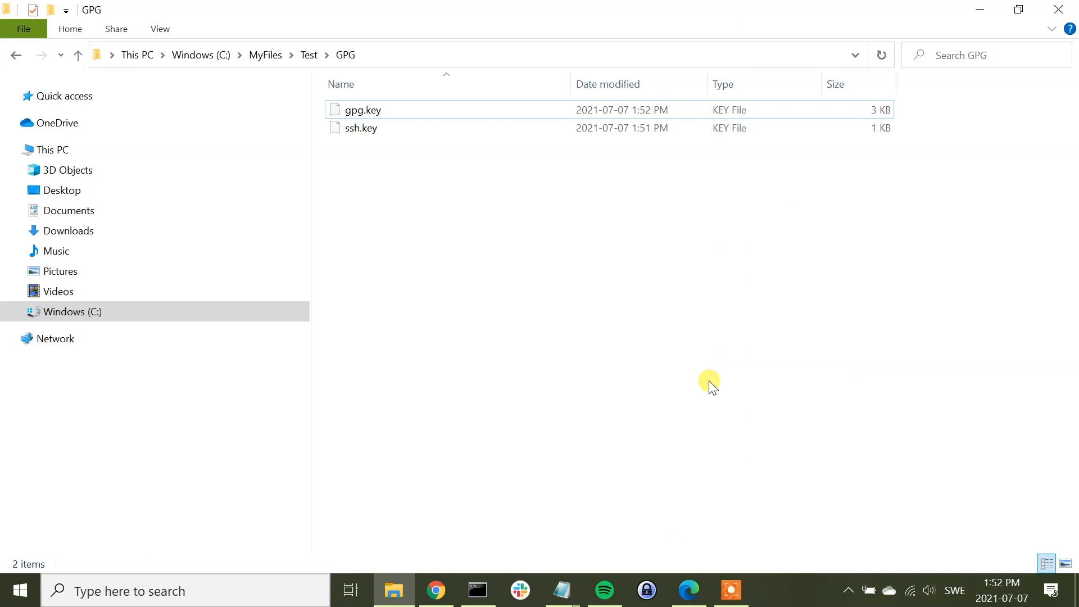
Step: Start a new GitHub SSH key titled 'YubiKey Demo GPG/SSH key' with the ssh-rsa key
click(687, 590)
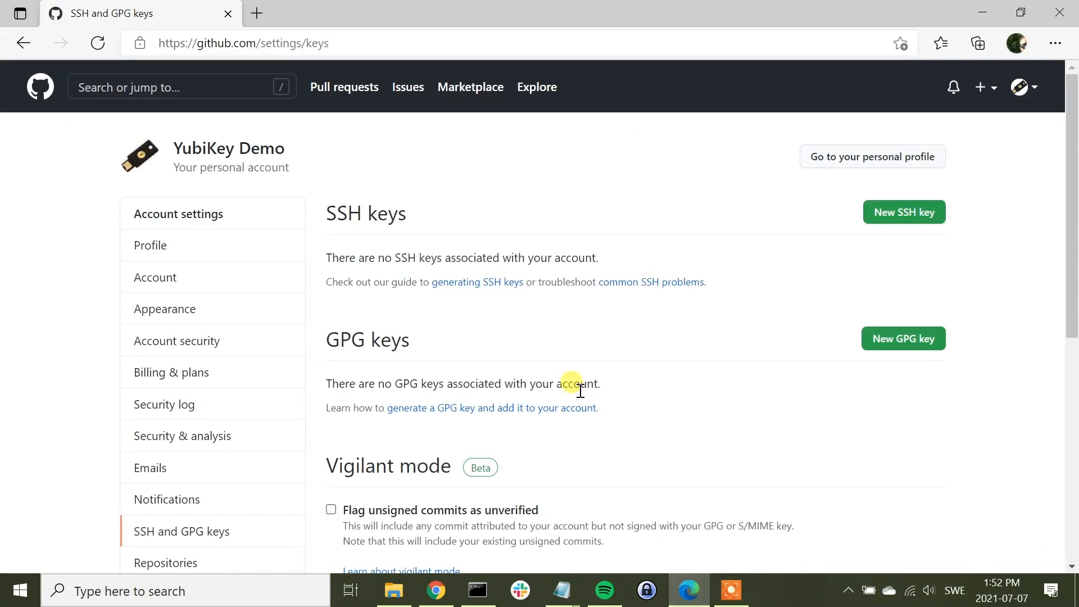
mouse_move(554, 332)
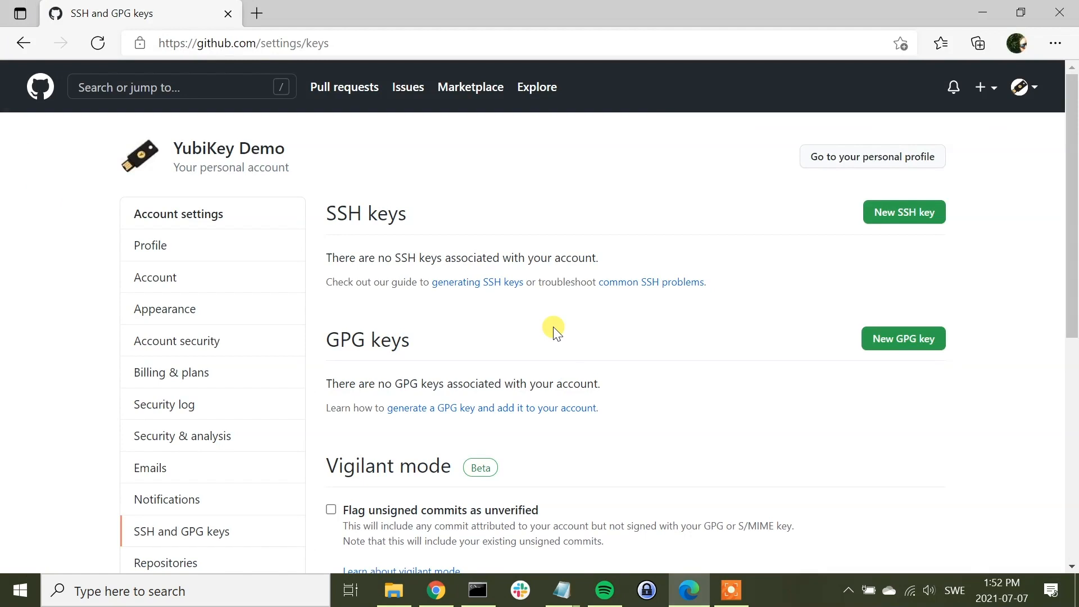
mouse_move(896, 243)
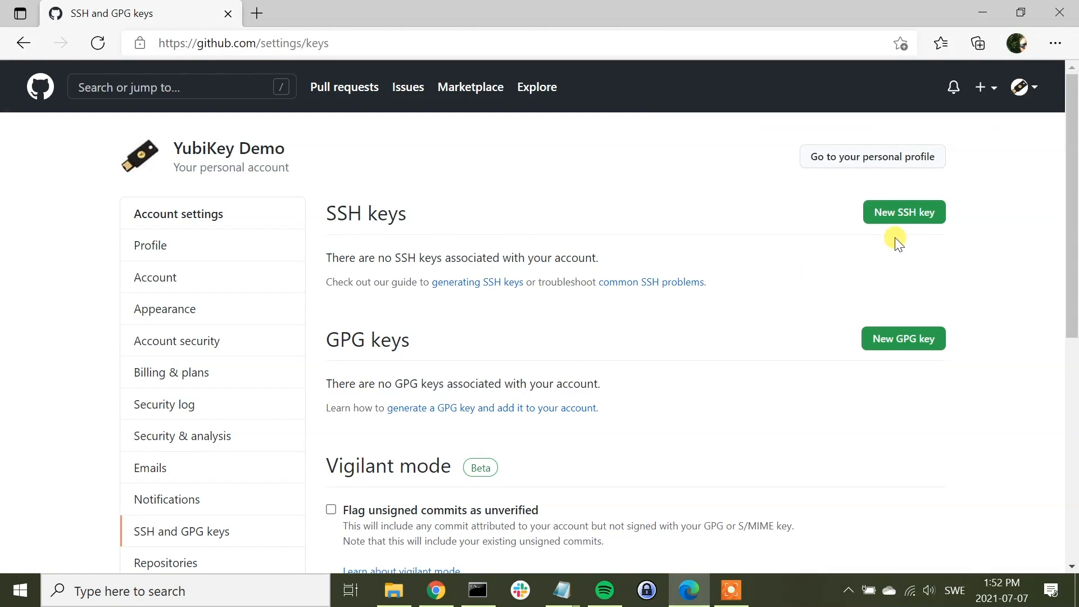
click(902, 212)
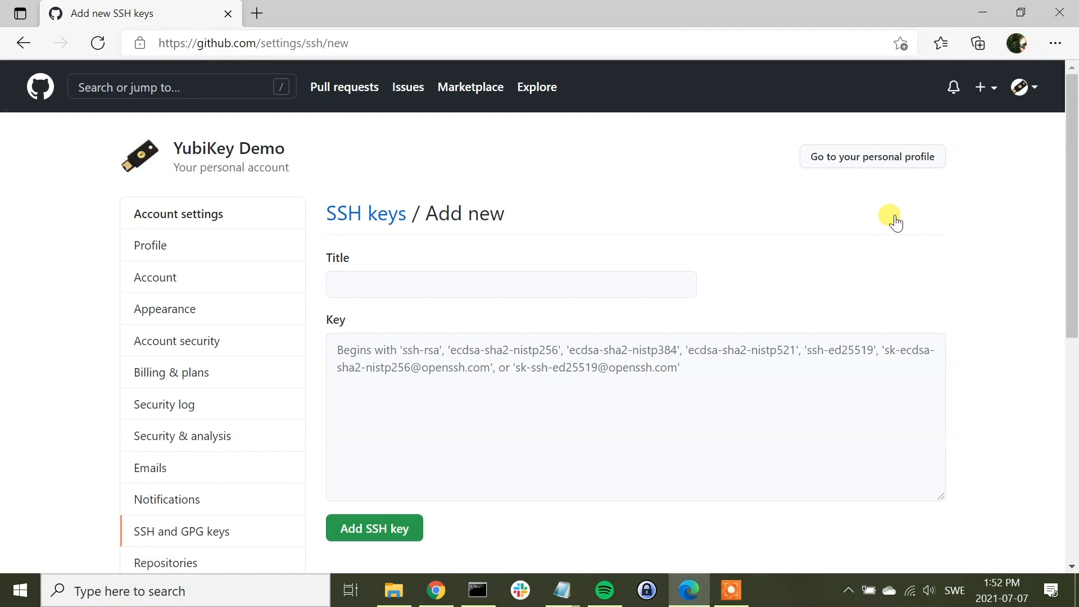
click(510, 284)
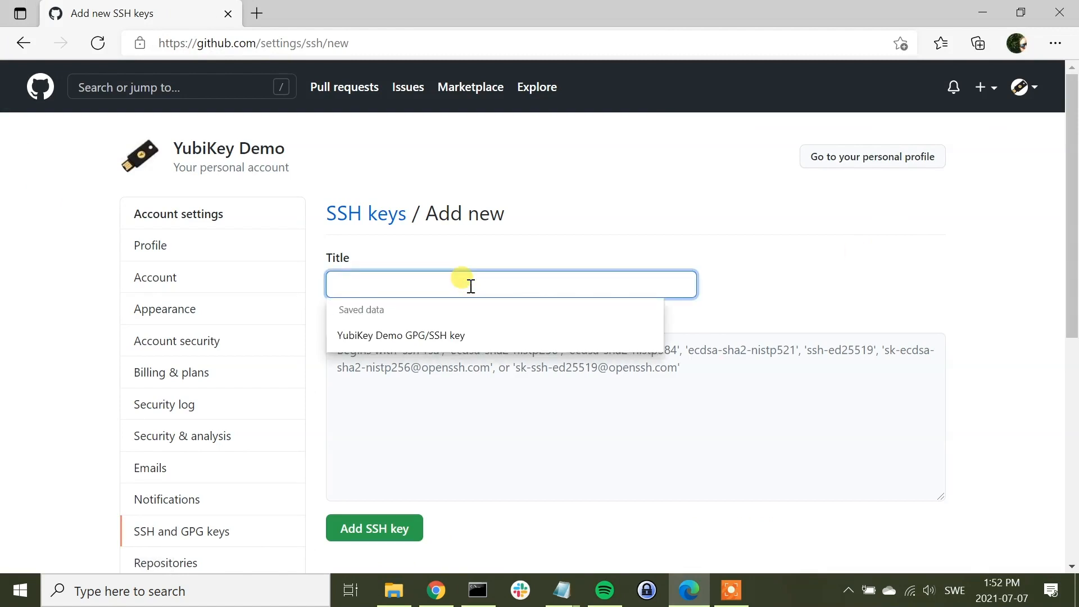
click(401, 335)
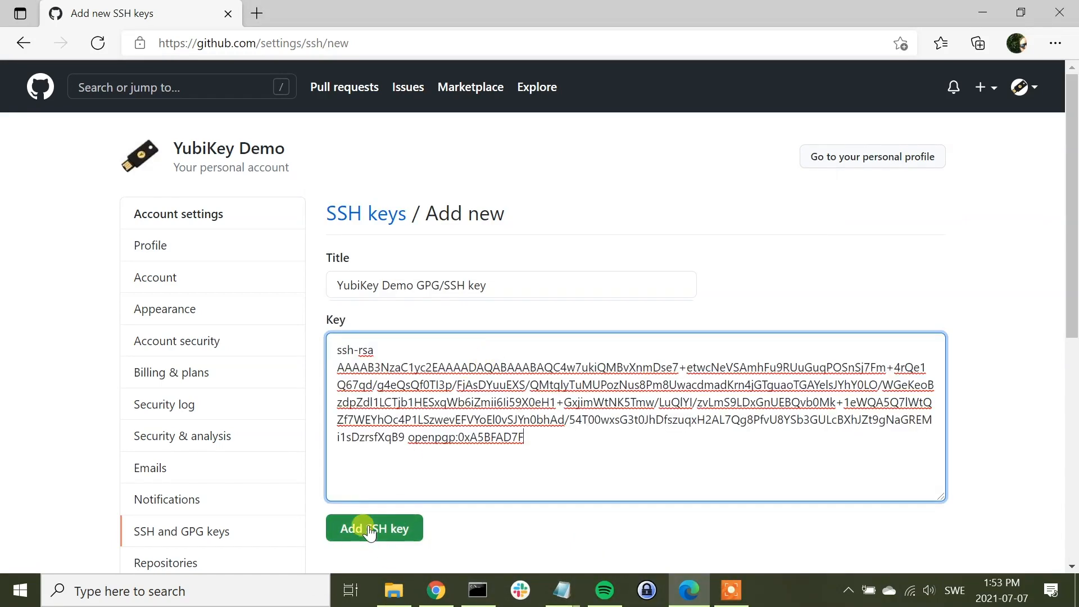
Step: Submit the 'YubiKey Demo GPG/SSH key' and confirm with the account password
click(374, 528)
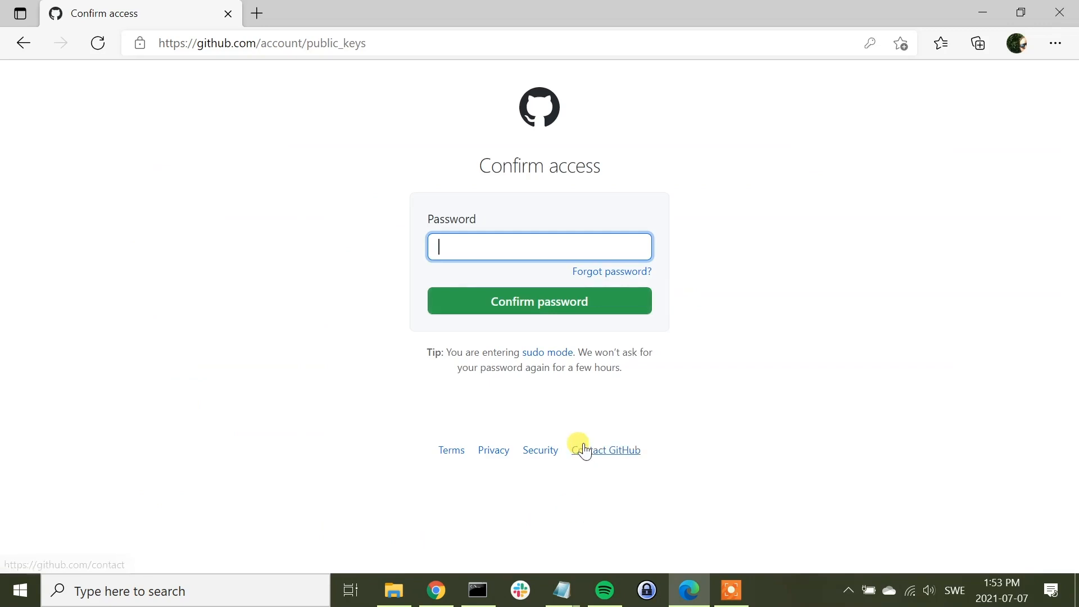
mouse_move(759, 336)
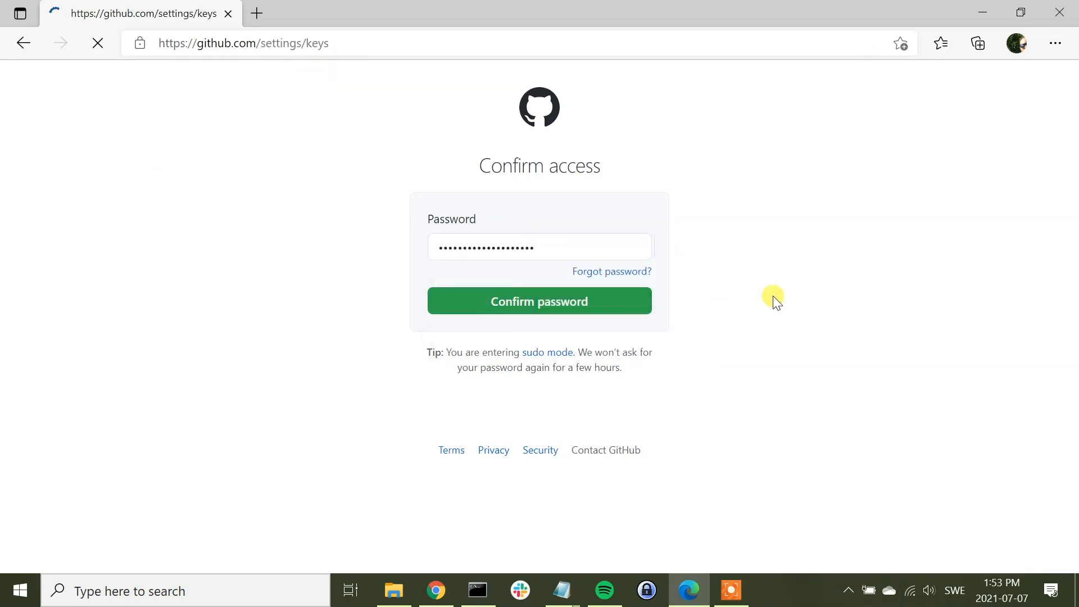
click(539, 300)
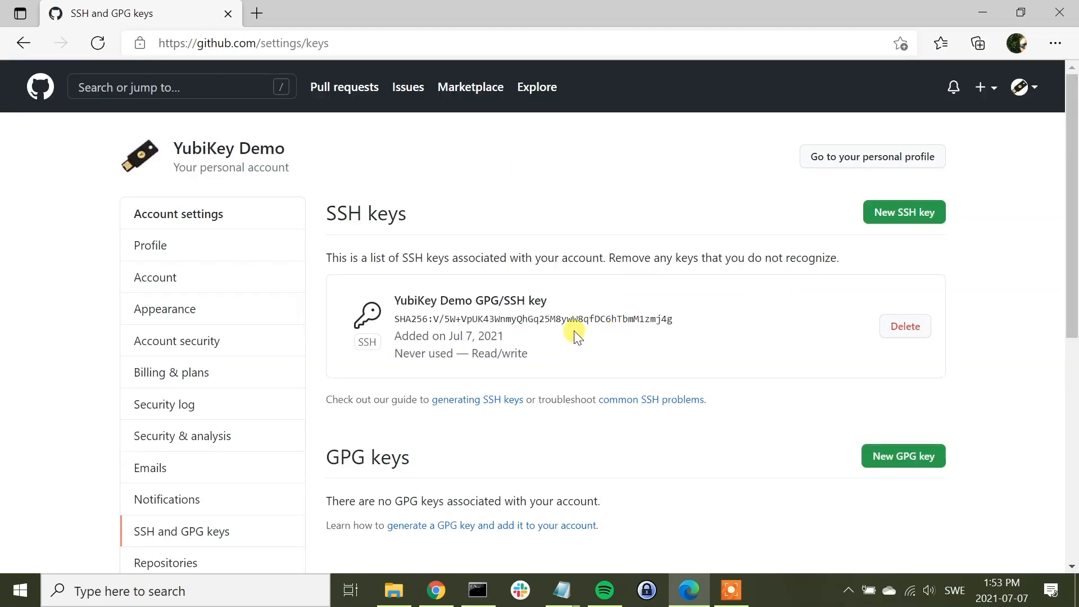
mouse_move(558, 305)
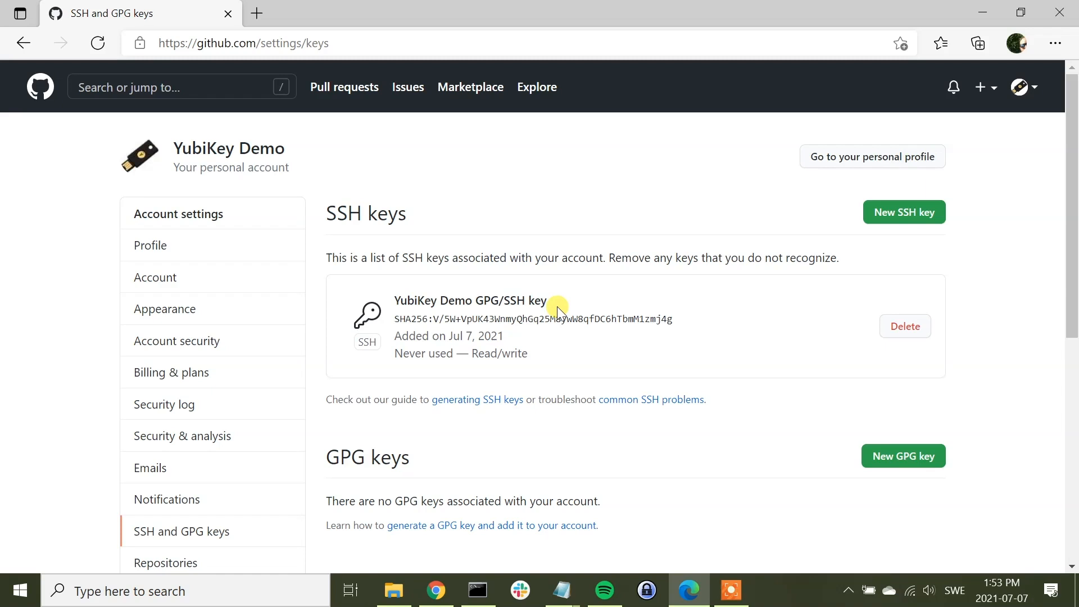
mouse_move(902, 456)
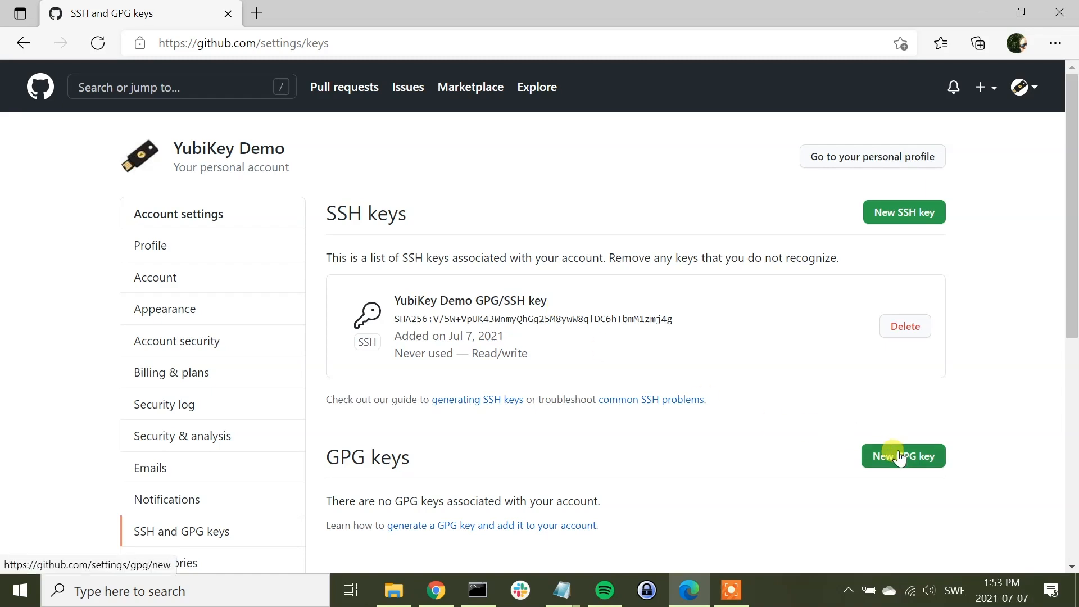
Step: Add the pasted PGP public key block as a GitHub GPG key (ID 70331BFF8E5DEA09)
click(904, 456)
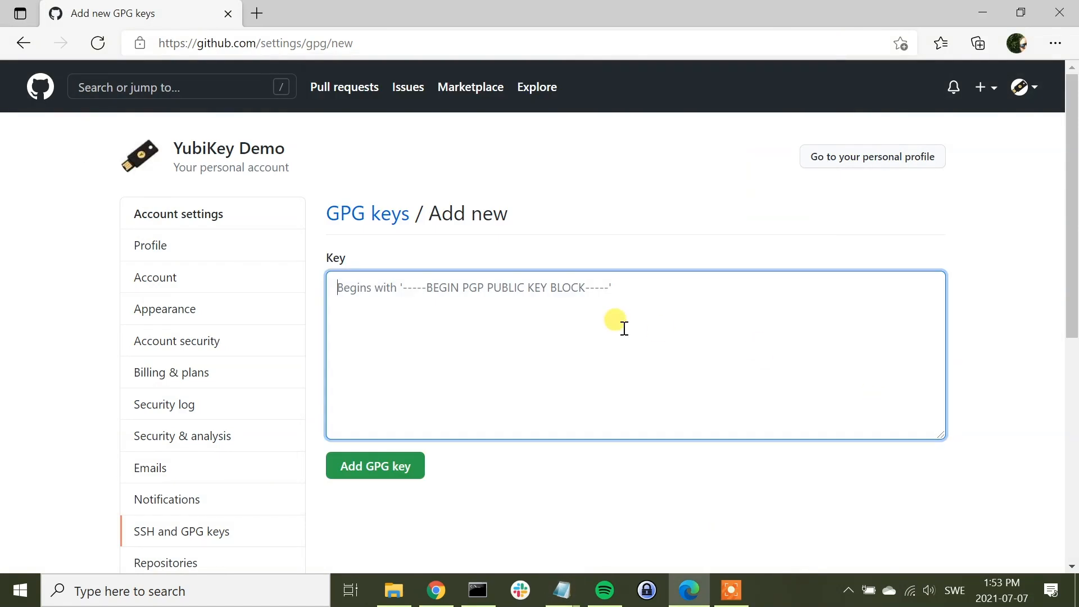
text(-----BEGIN PGP PUBLIC KEY BLOCK-----)
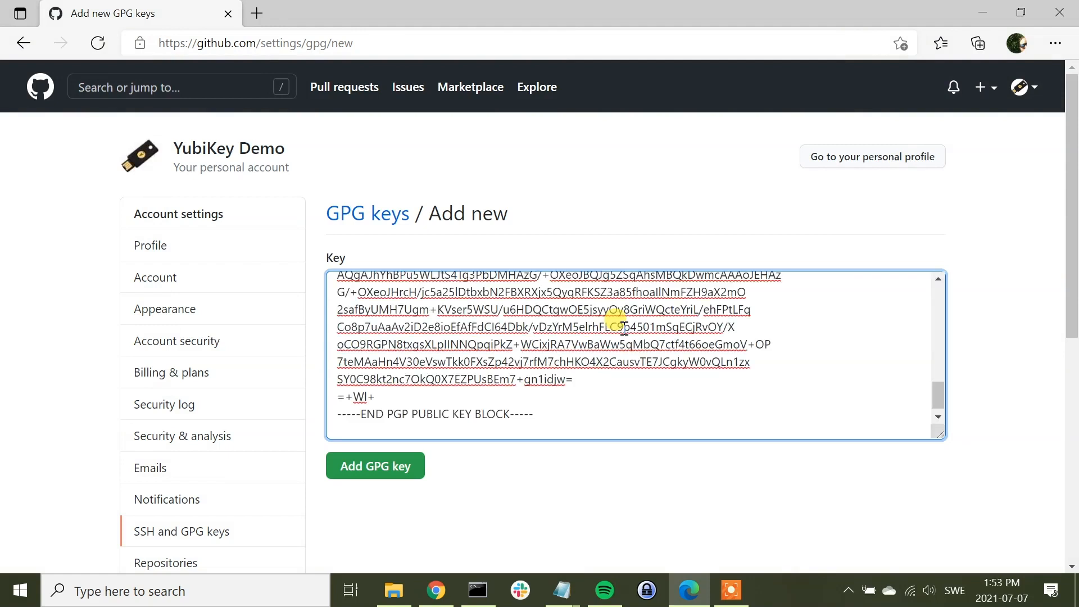
click(374, 465)
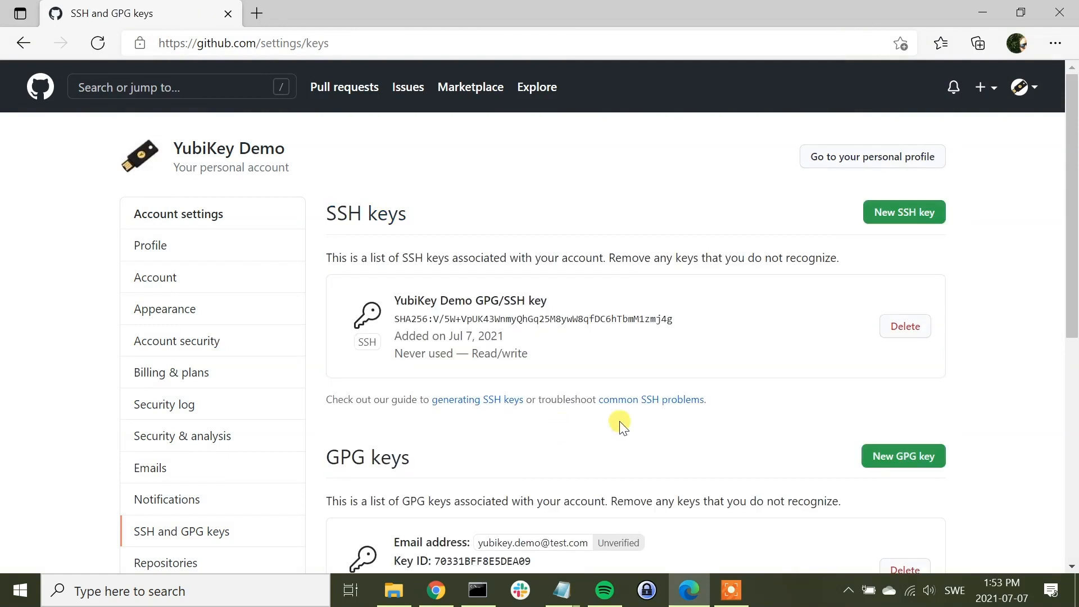
scroll(down, 3)
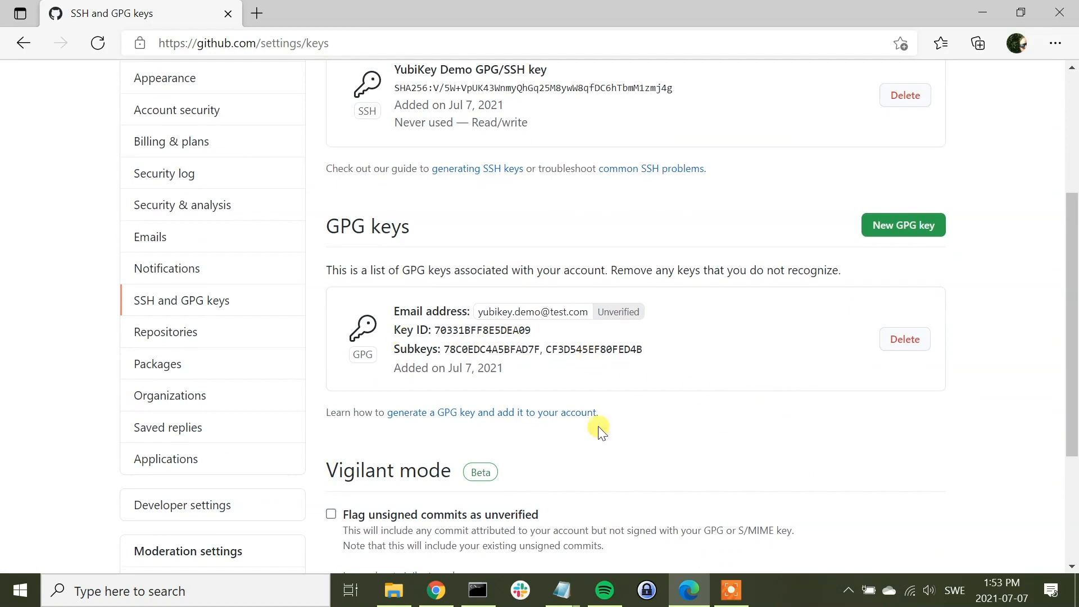
click(476, 589)
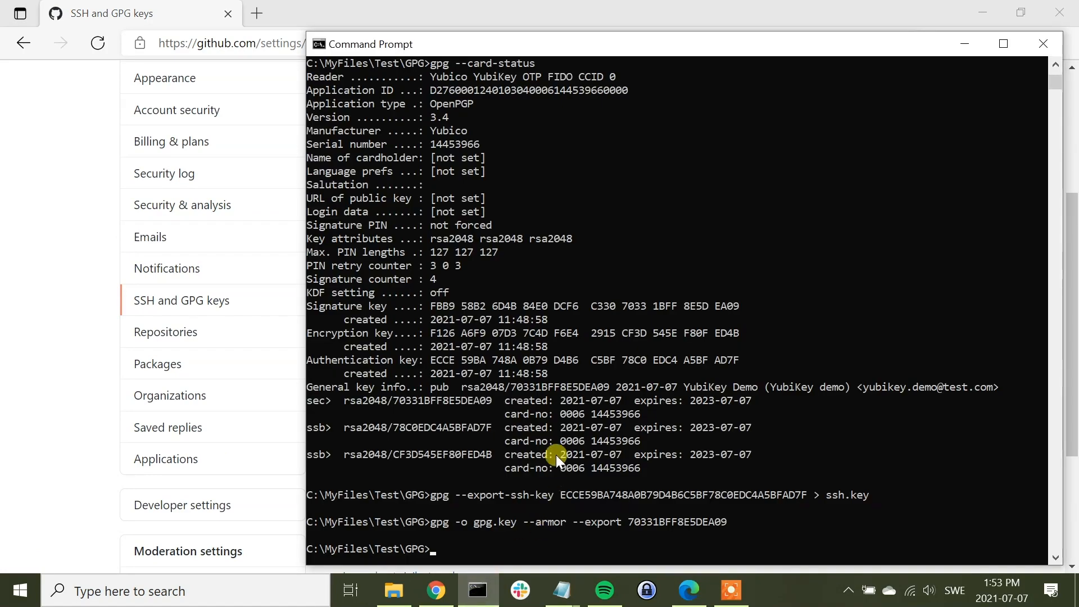
scroll(down, 3)
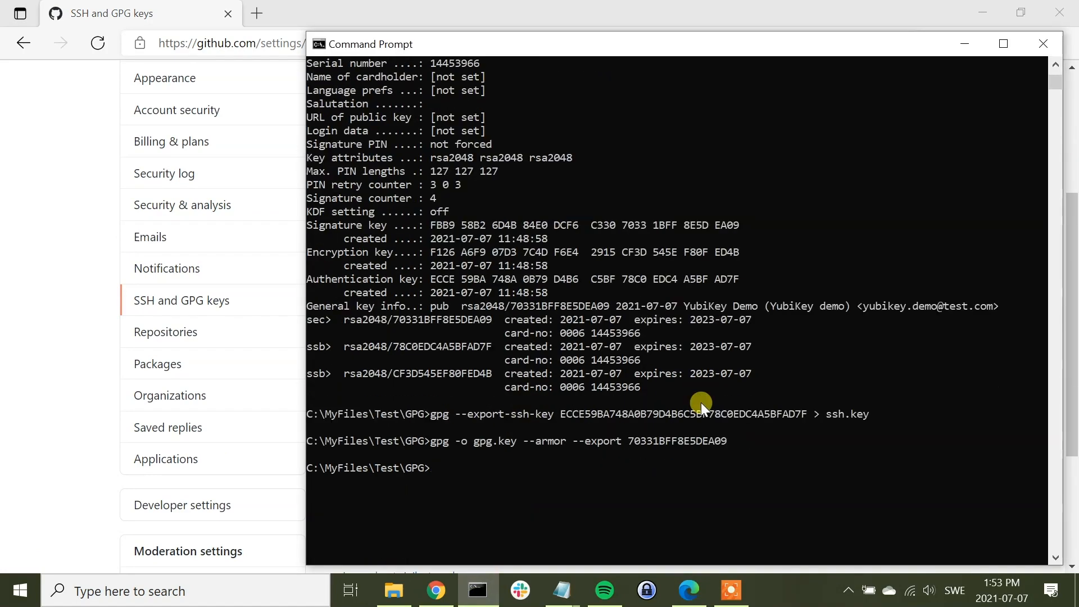
text(git)
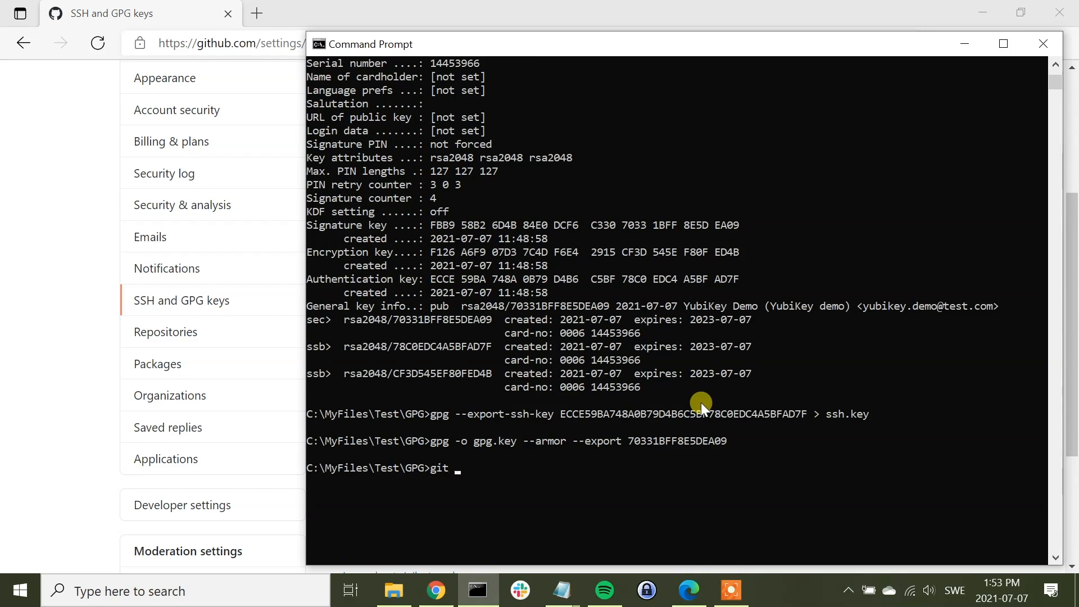
text(clone)
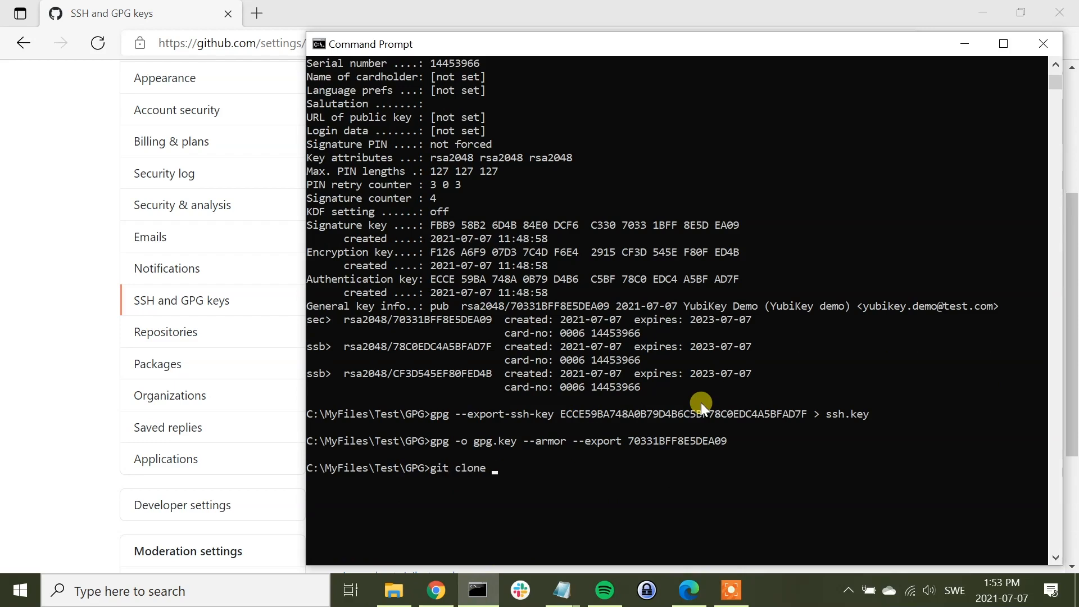
text(https:)
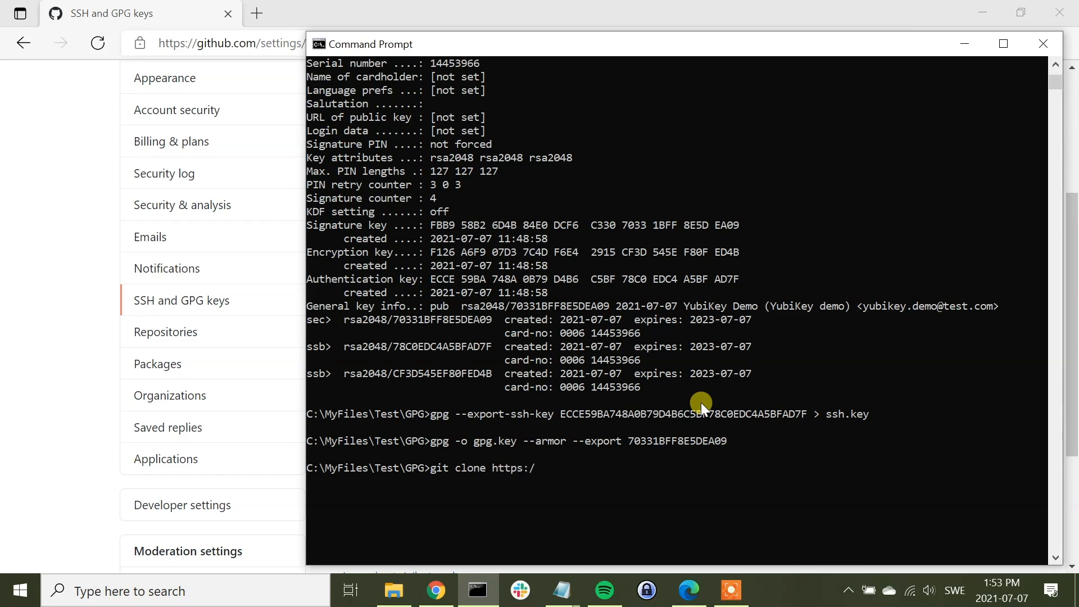
text(/g)
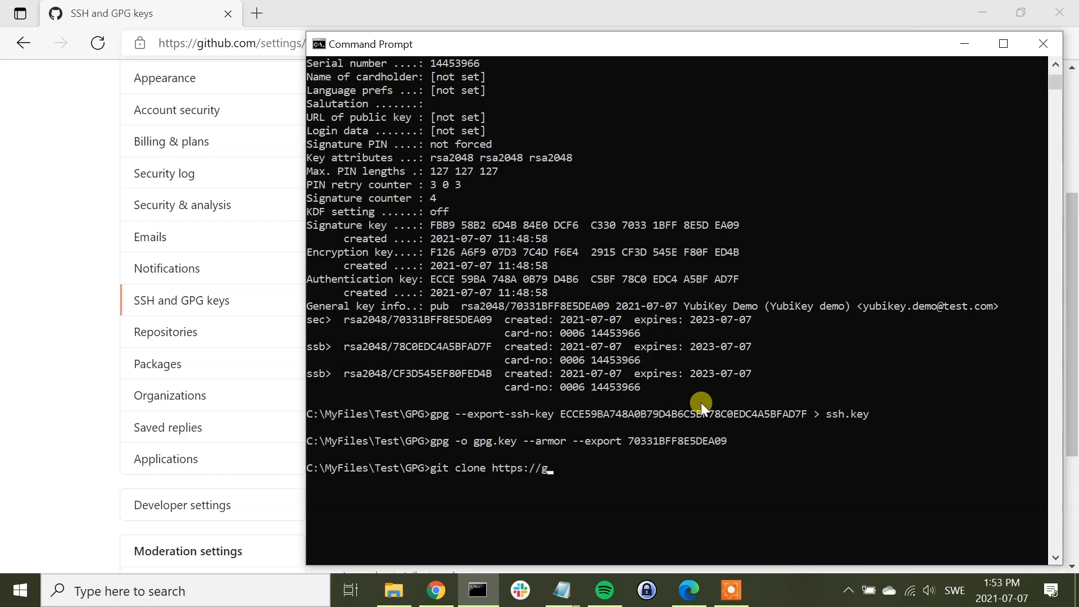
text(ithub.co)
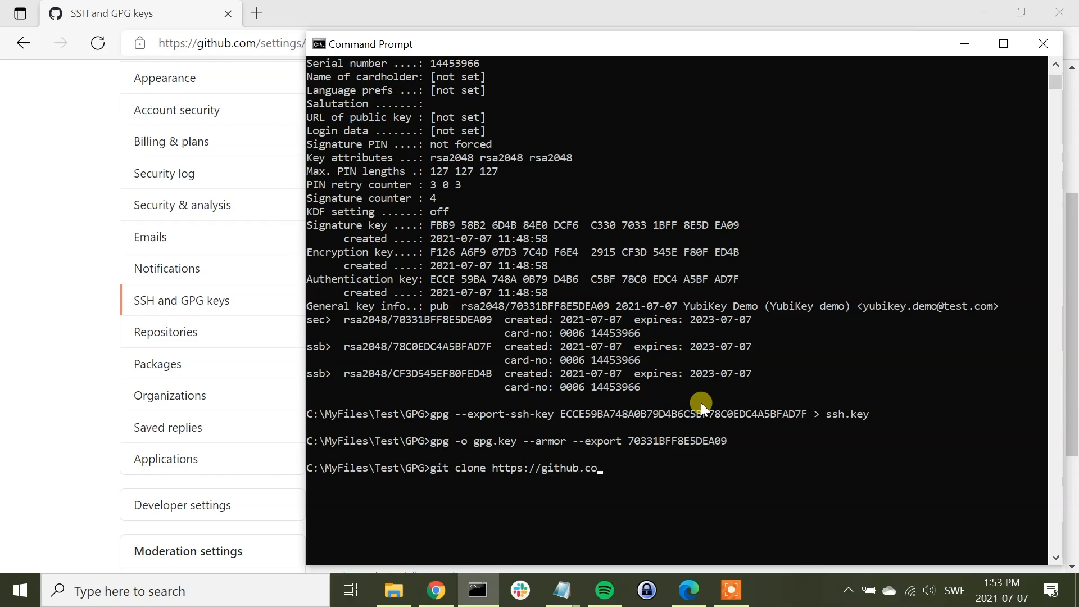
text(m)
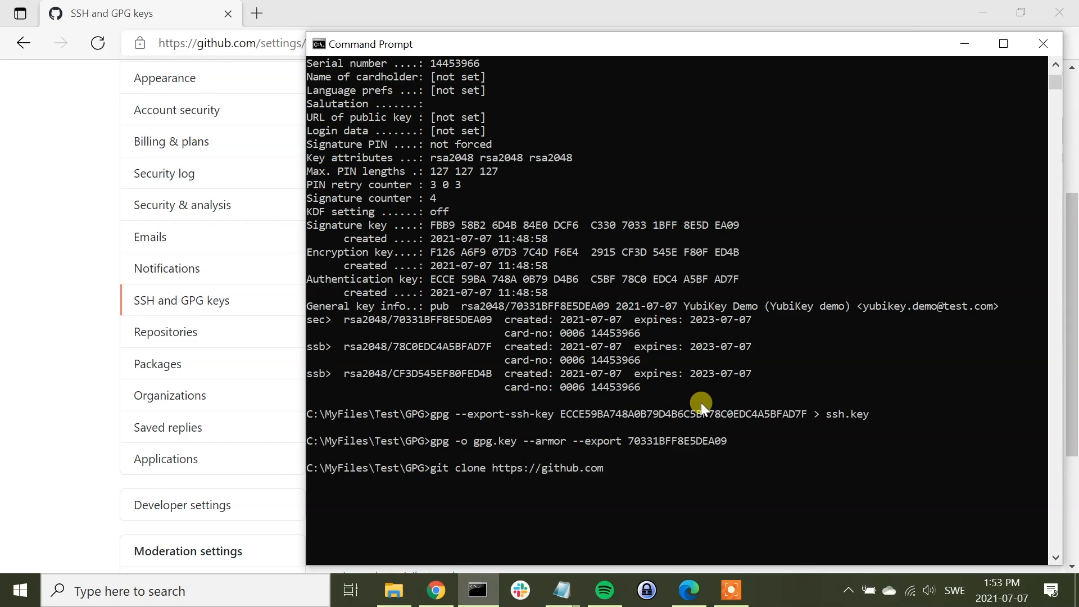
text(/YubiKeyDem)
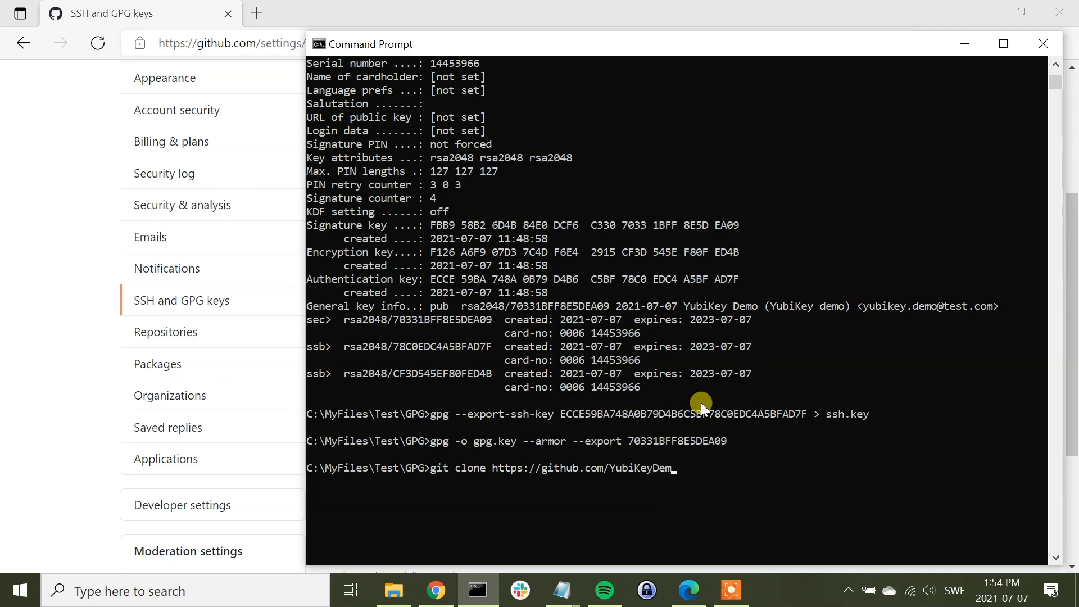
text(o/Test)
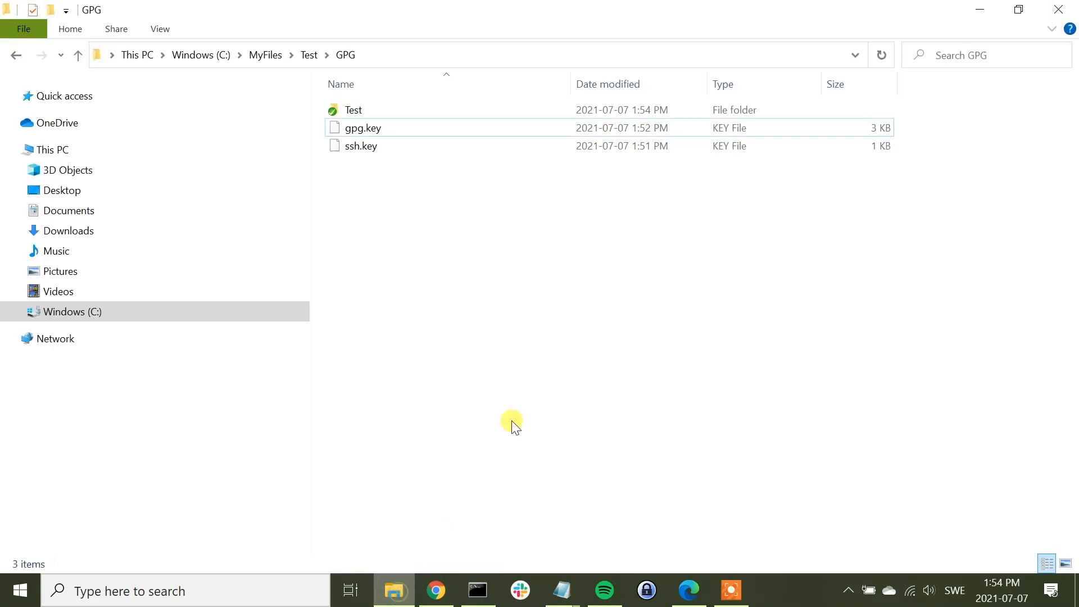
Step: Open the cloned Test folder in File Explorer to see .git and README.md
double_click(352, 110)
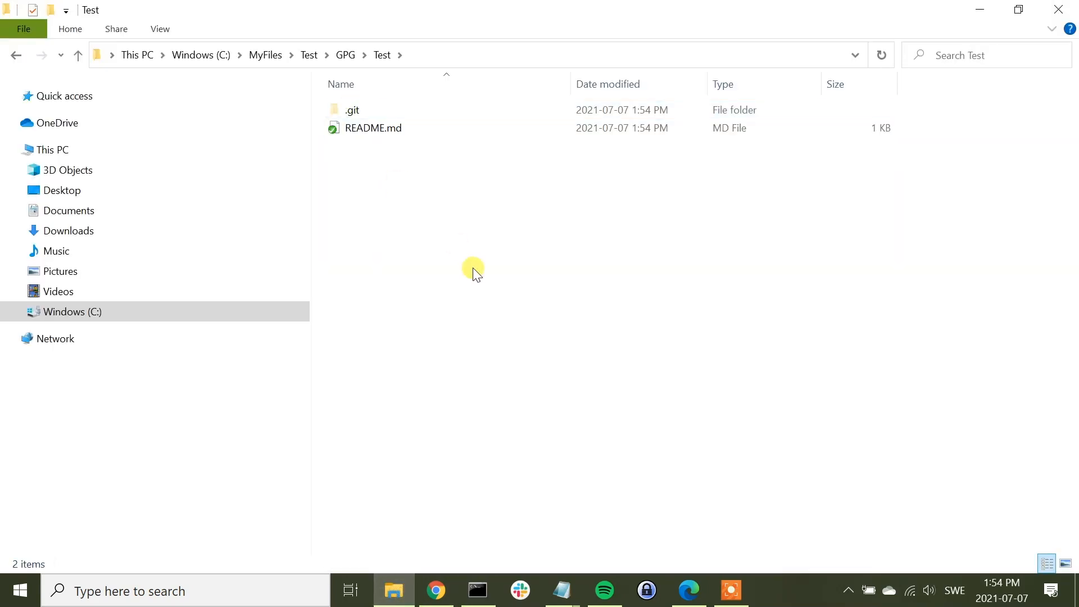